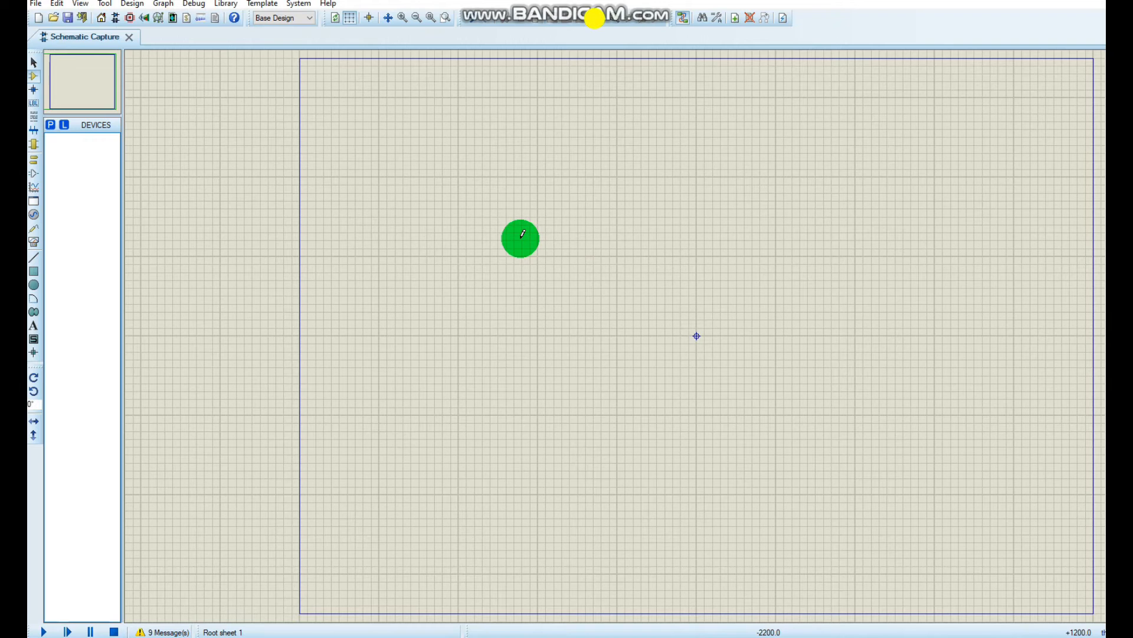
{"action": "mouse_move", "coordinate": [594, 20]}
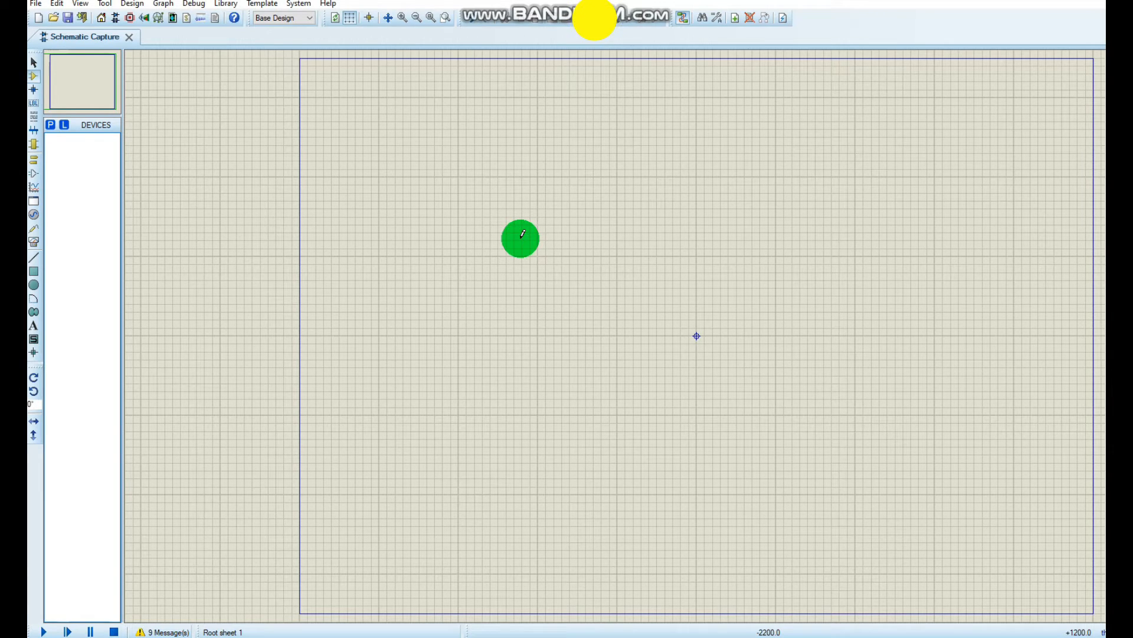
{"action": "mouse_move", "coordinate": [595, 22]}
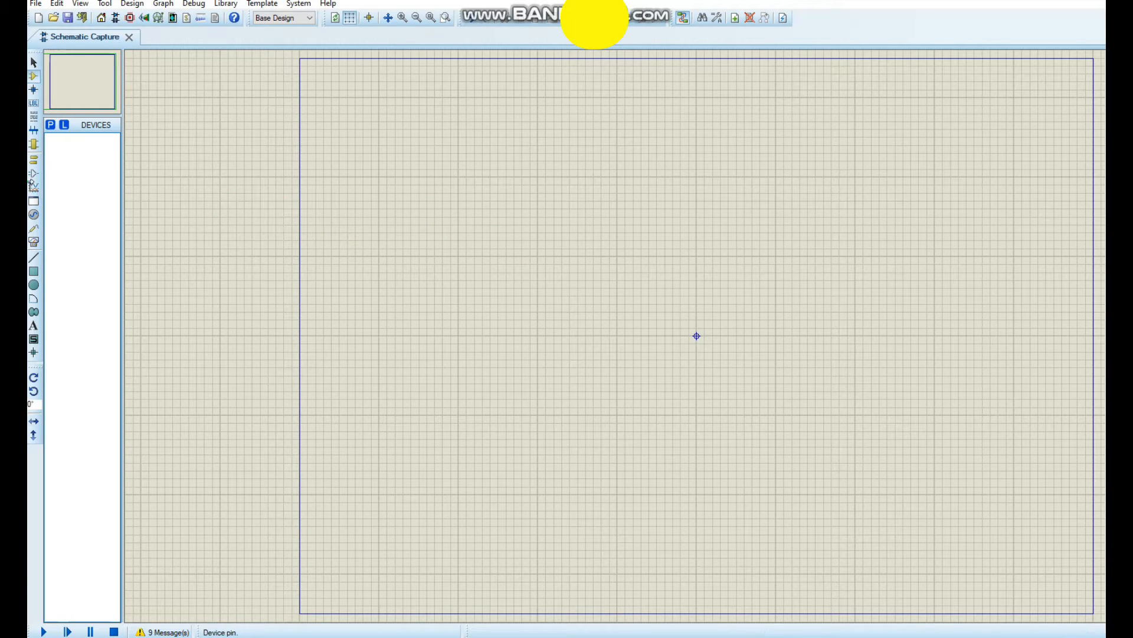
Add the CELL battery, IRF740 MOSFET and UF4001 diode from Pick Devices
{"action": "left_click", "coordinate": [49, 126]}
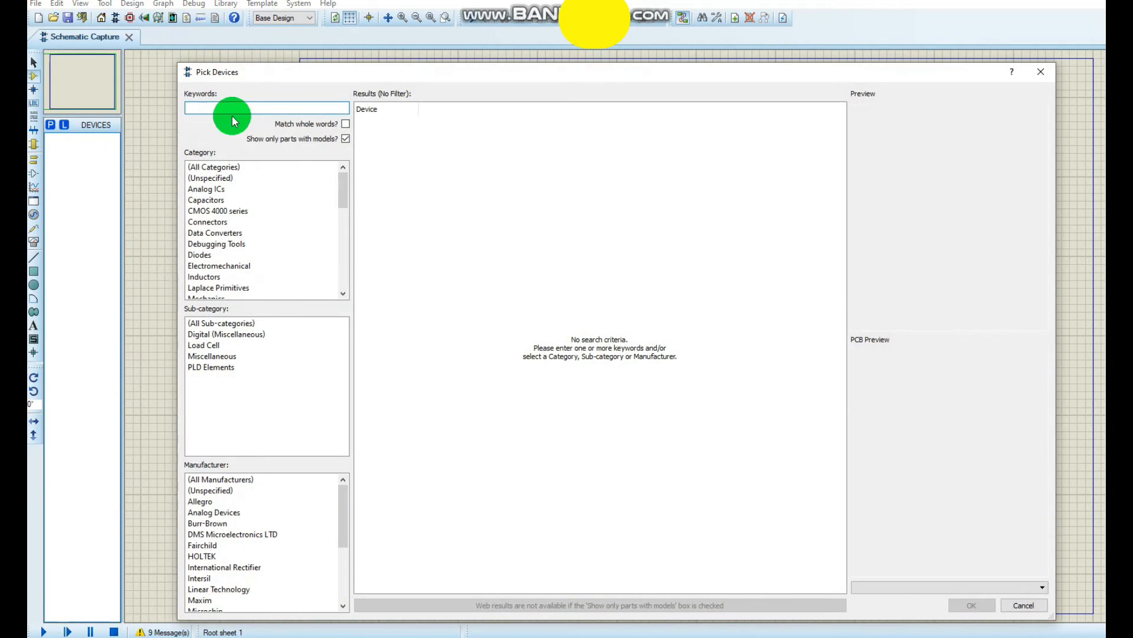
{"action": "type", "text": "cell"}
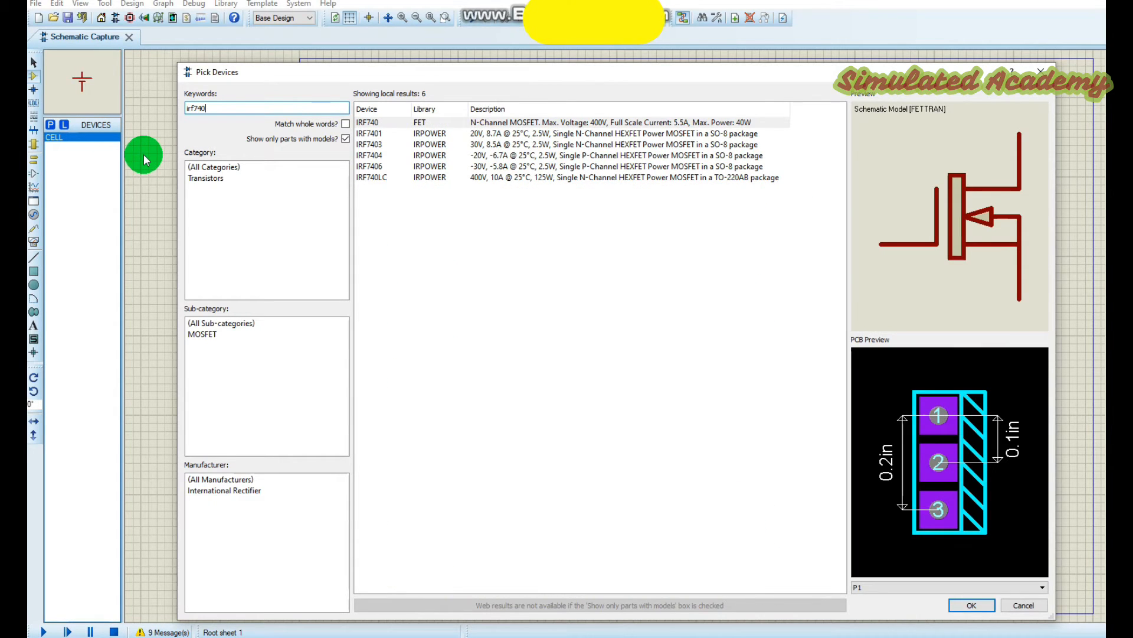
{"action": "left_click", "coordinate": [971, 605]}
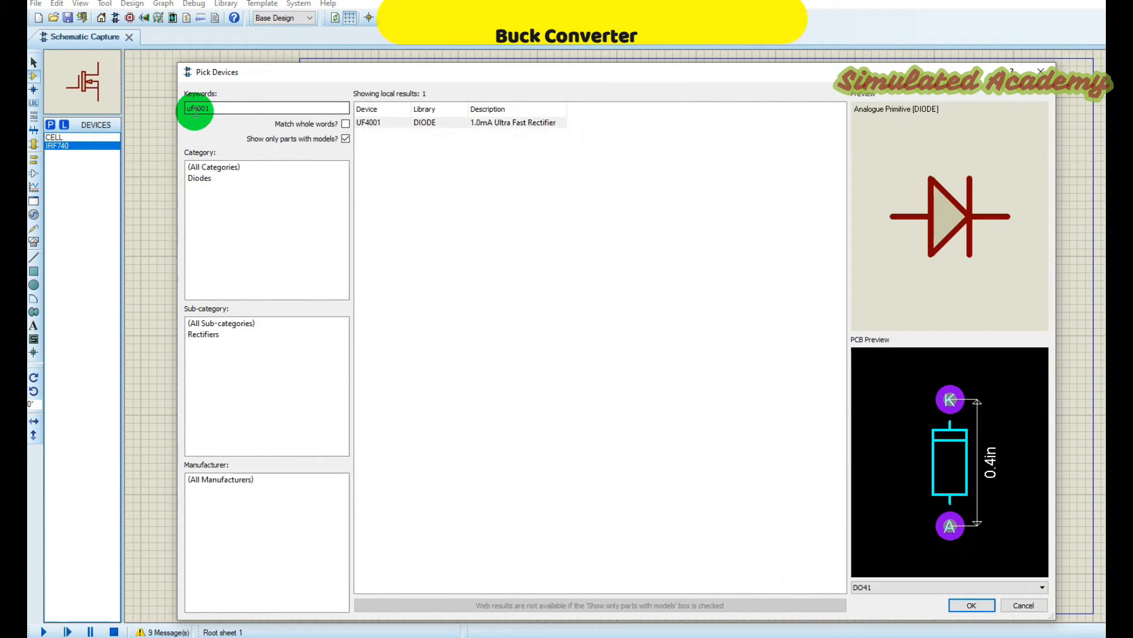
{"action": "left_click", "coordinate": [971, 605]}
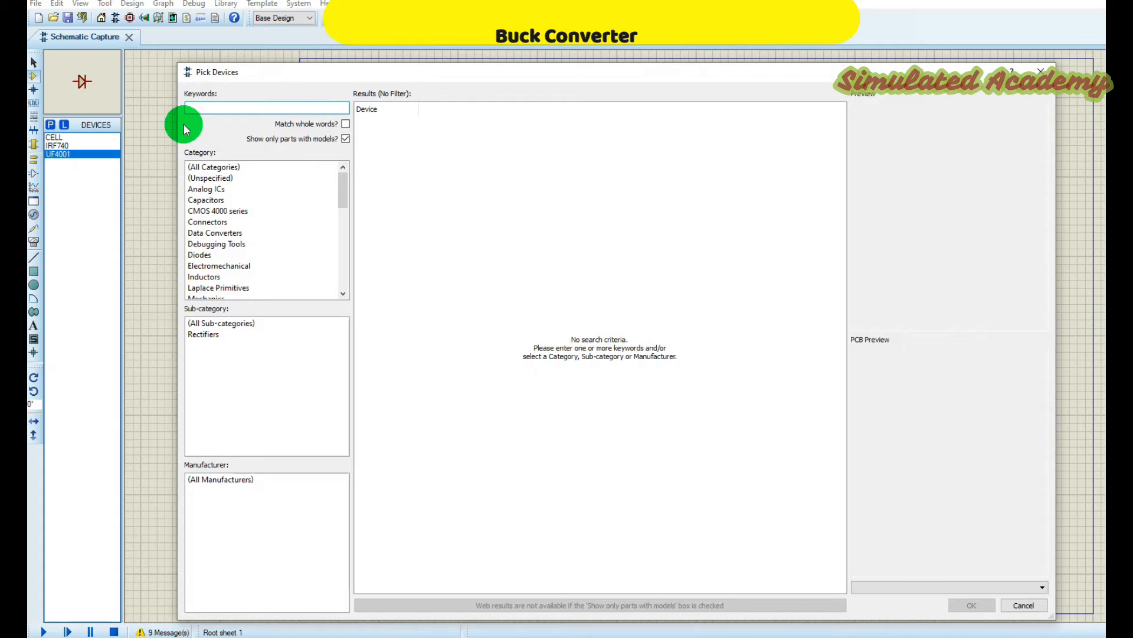
Add the 1210-181K inductor from the Inductors category and the generic CAP capacitor
{"action": "type", "text": "inducutor"}
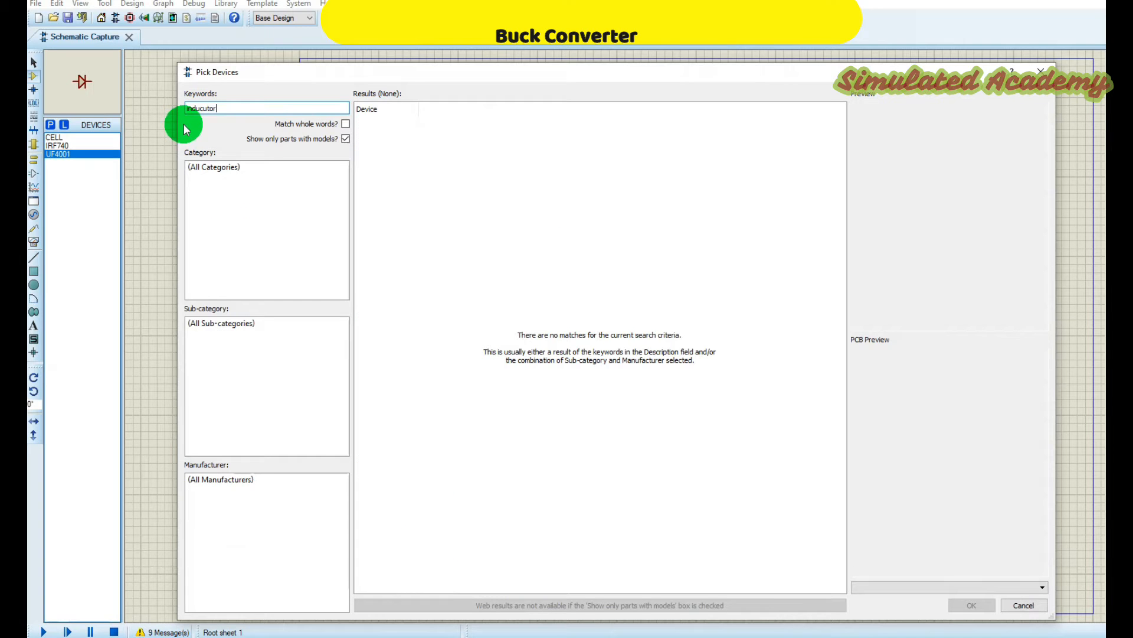
{"action": "key", "text": "Backspace"}
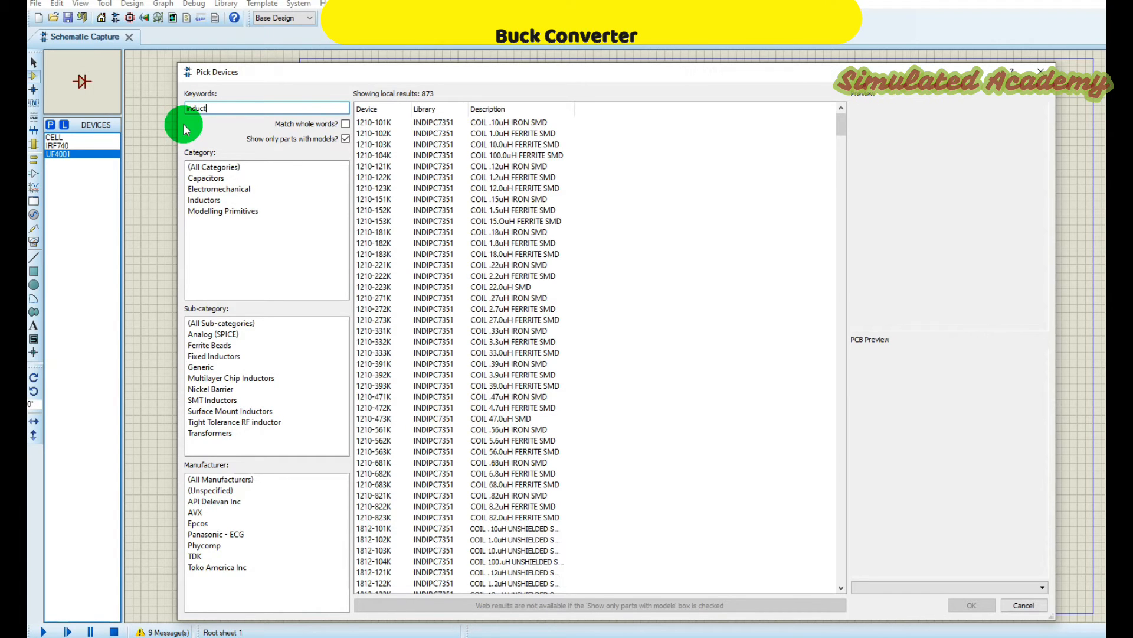
{"action": "left_click", "coordinate": [204, 200]}
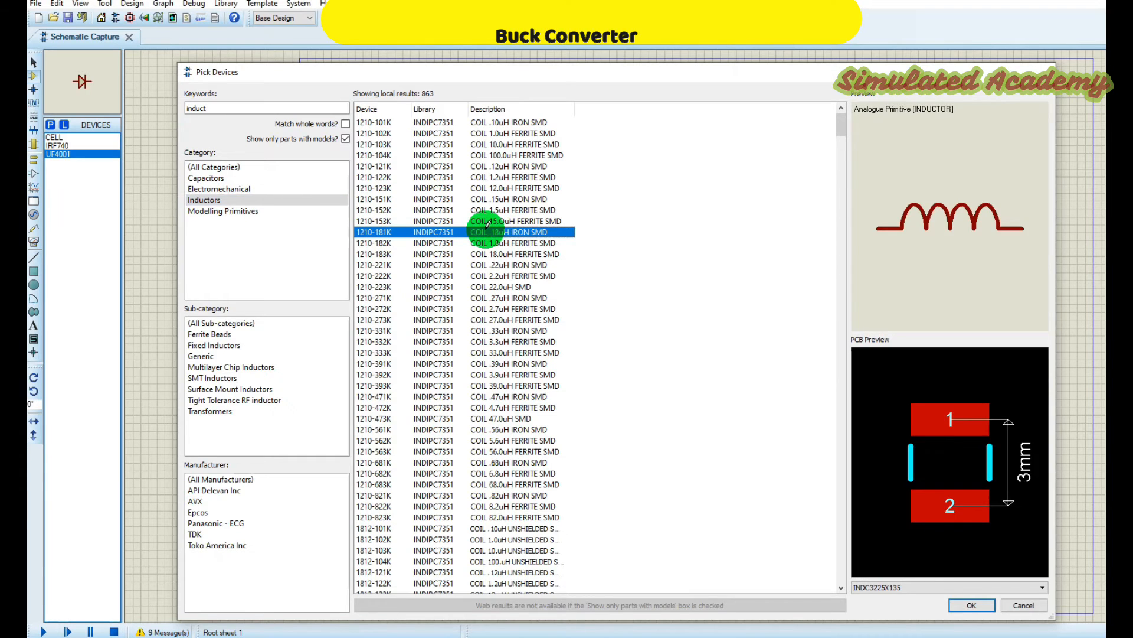
{"action": "left_click", "coordinate": [971, 605]}
{"action": "type", "text": "cap"}
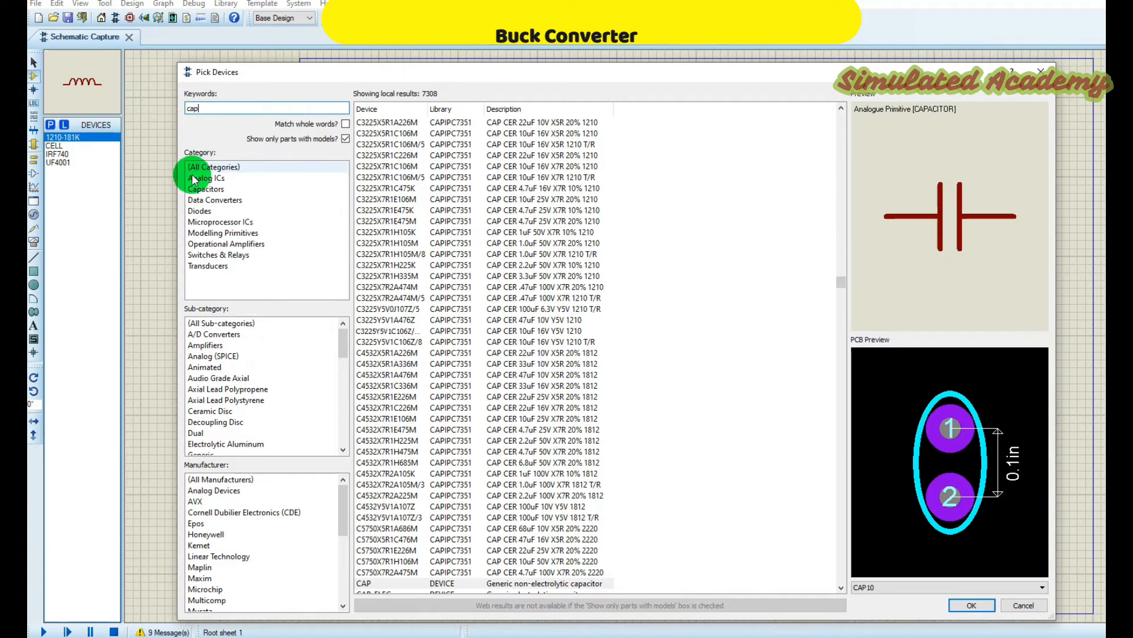
{"action": "left_click", "coordinate": [971, 605]}
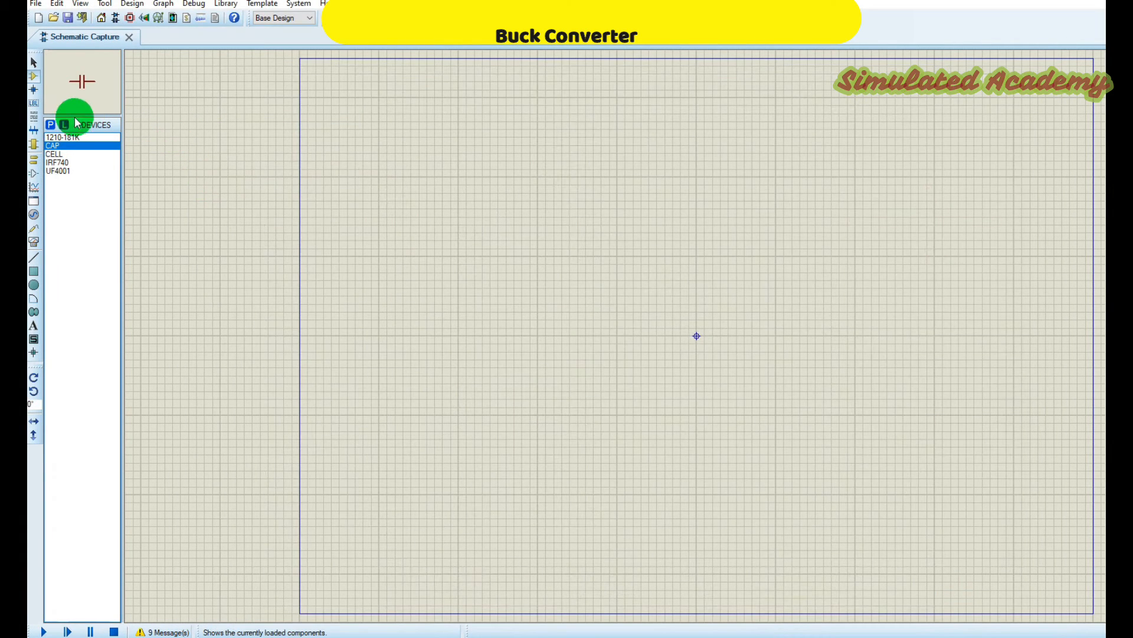
Search 'res' and add the generic RES resistor to the parts list
{"action": "left_click", "coordinate": [49, 125]}
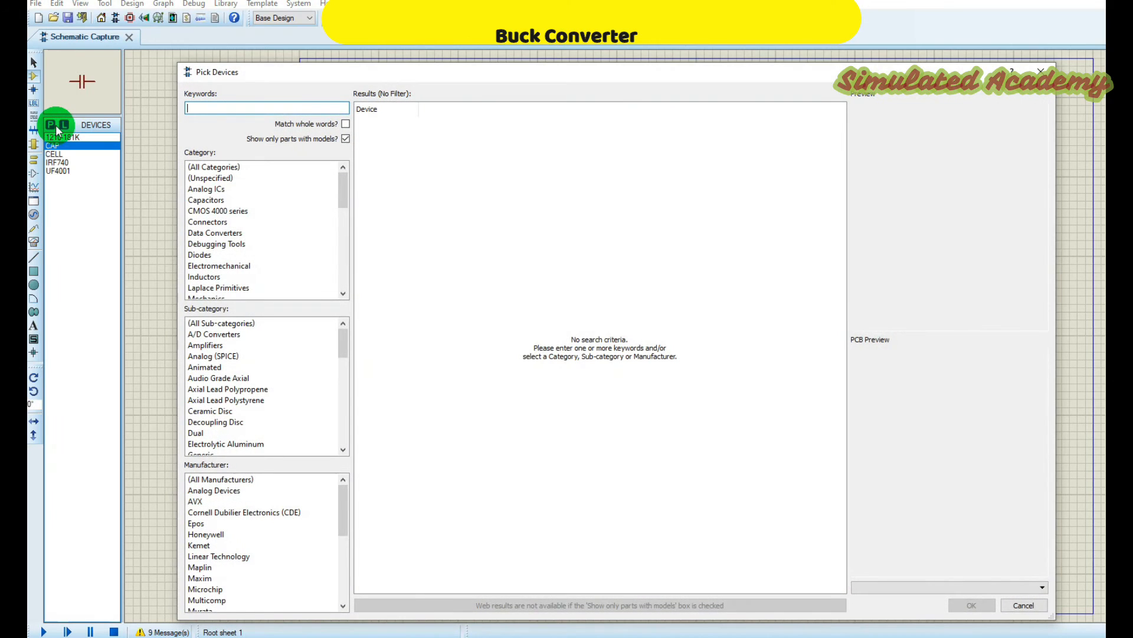
{"action": "type", "text": "res"}
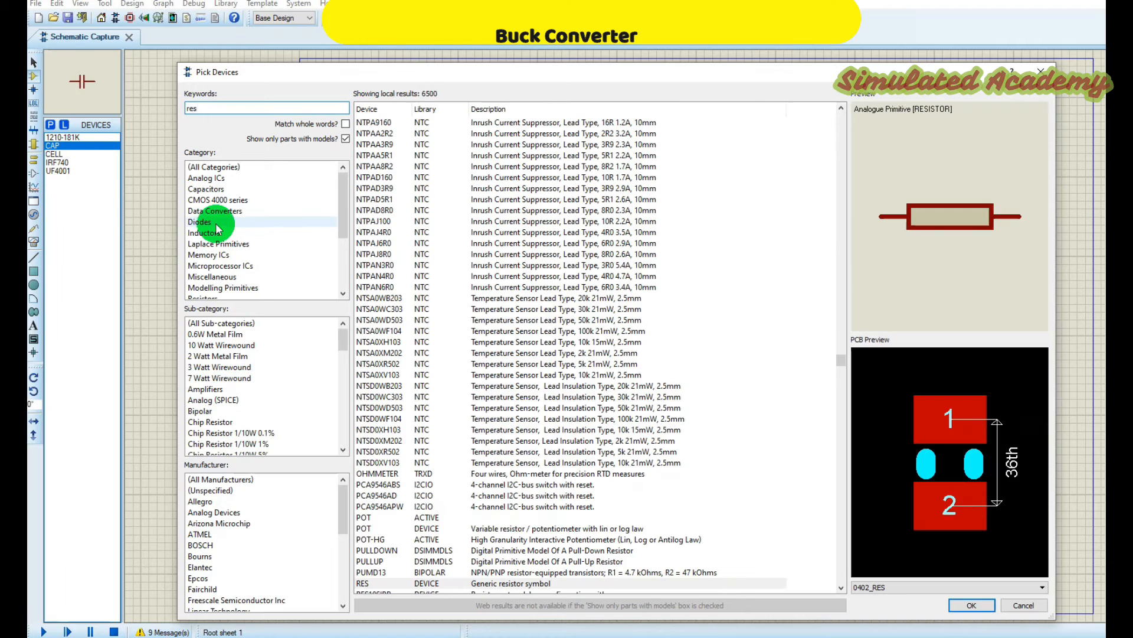
{"action": "left_click", "coordinate": [971, 605]}
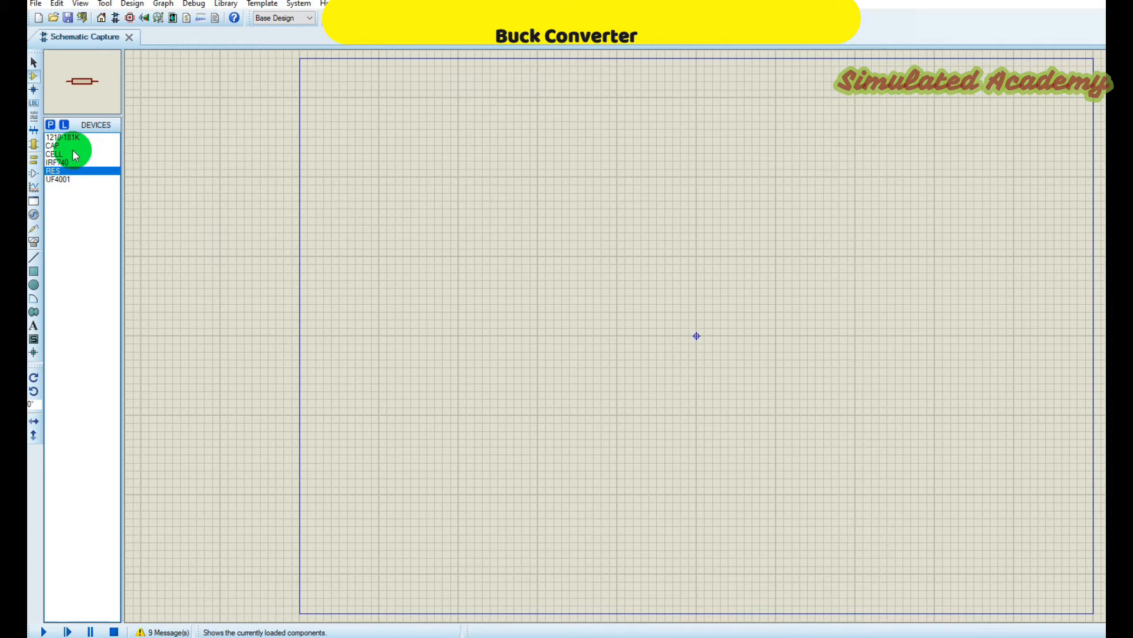
Place battery BAT1 and MOSFET Q1, rotating Q1 anticlockwise
{"action": "left_click", "coordinate": [54, 154]}
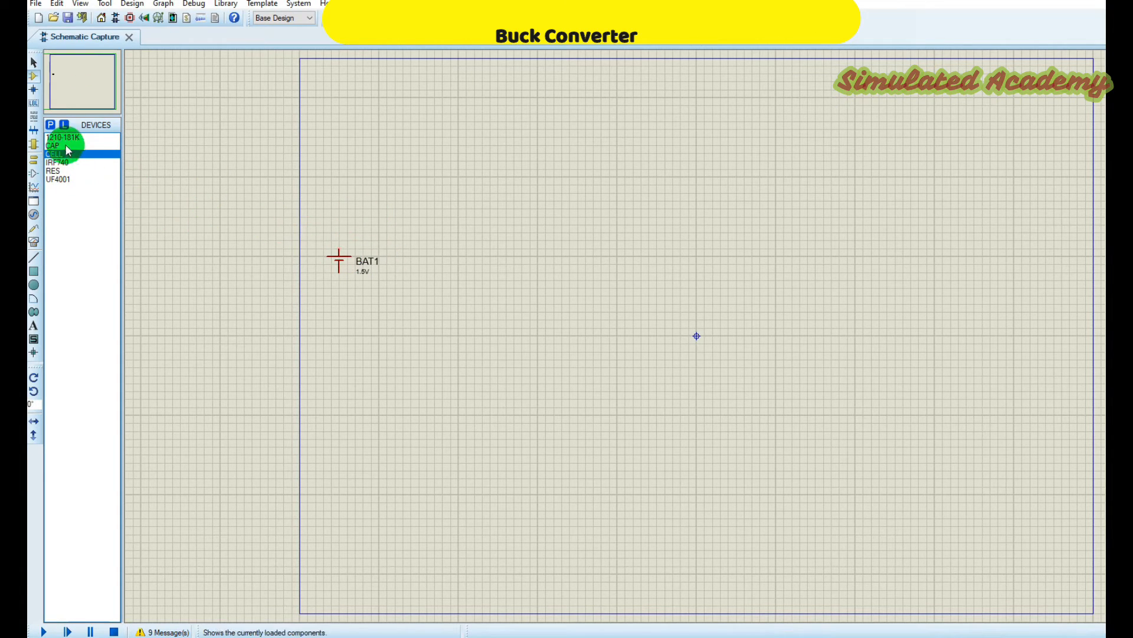
{"action": "left_click", "coordinate": [58, 162]}
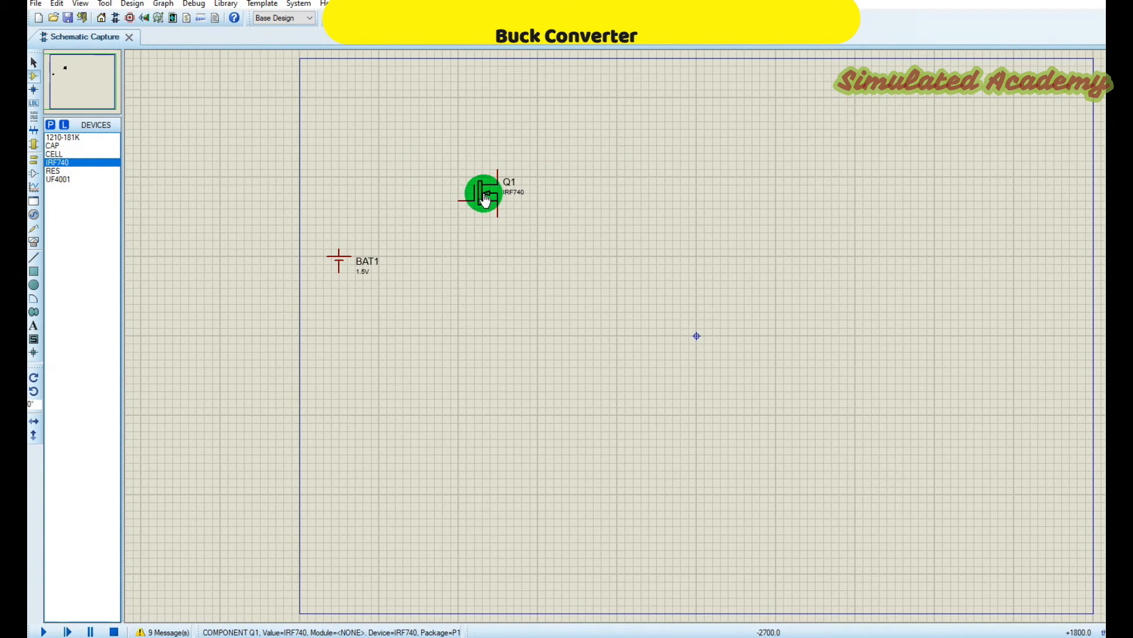
{"action": "right_click", "coordinate": [480, 195]}
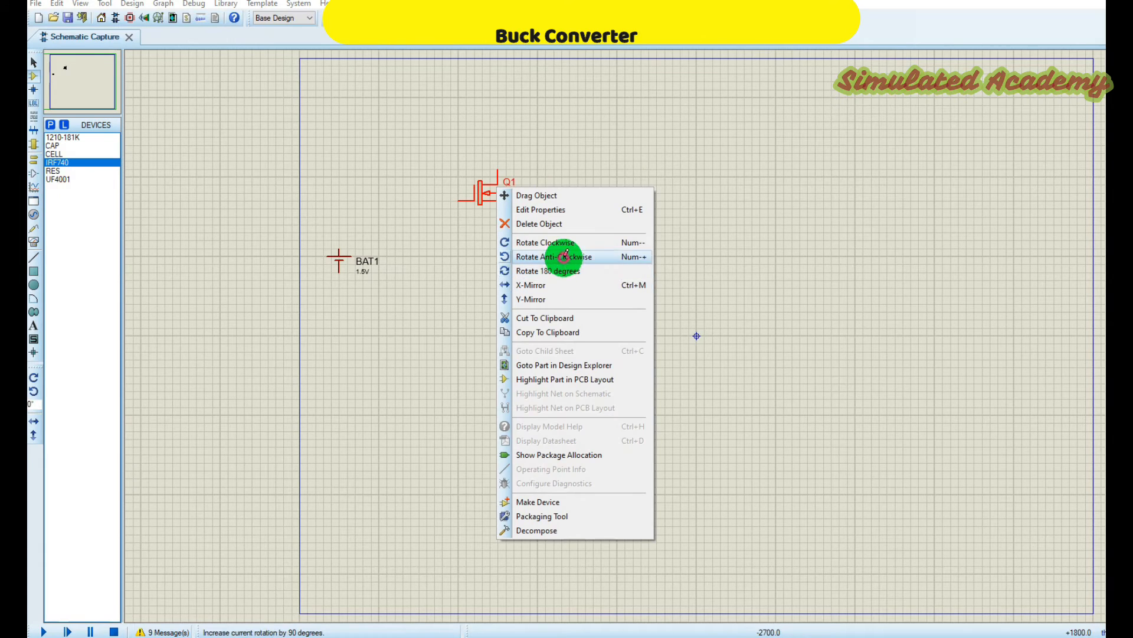
{"action": "left_click", "coordinate": [554, 257]}
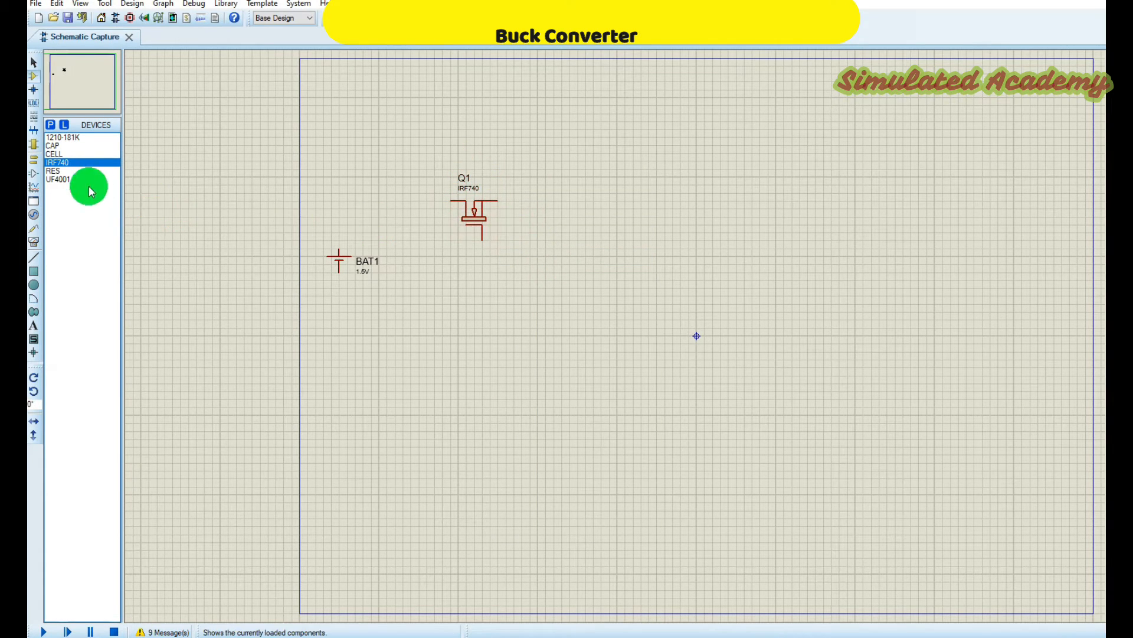
Place diode D1 rotated anticlockwise and select the inductor for placement
{"action": "left_click", "coordinate": [58, 180]}
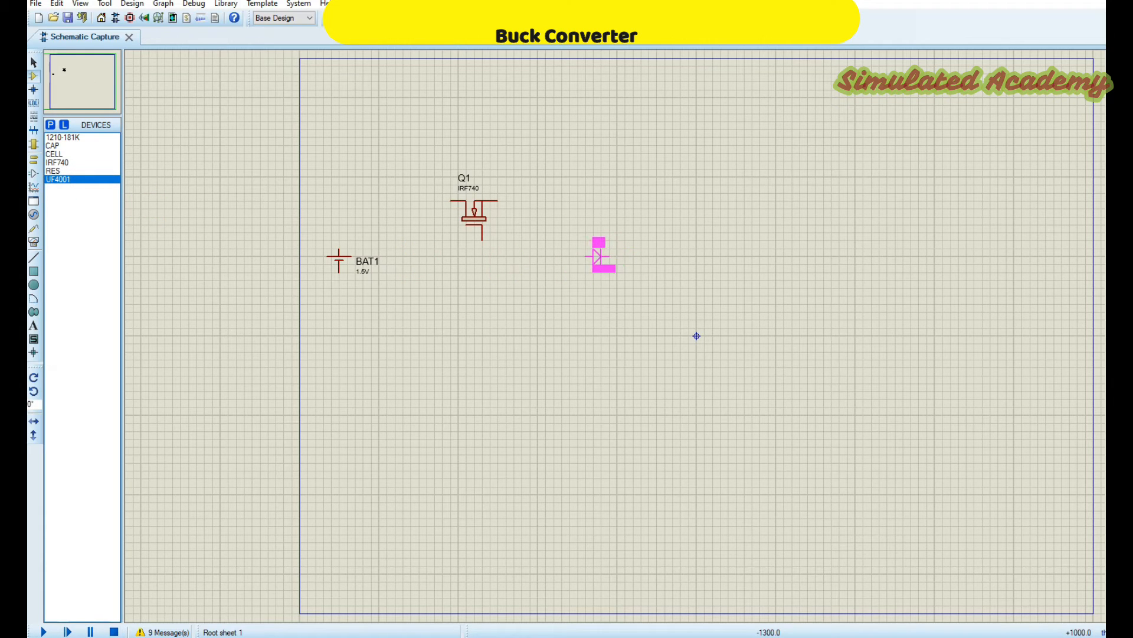
{"action": "right_click", "coordinate": [601, 255]}
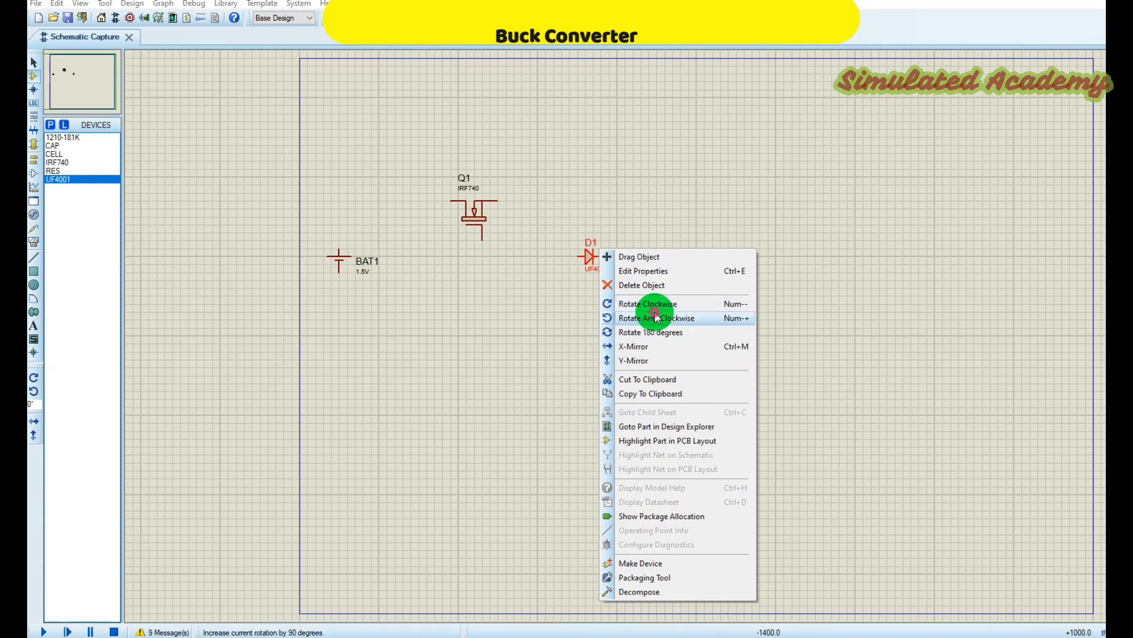
{"action": "left_click", "coordinate": [656, 318]}
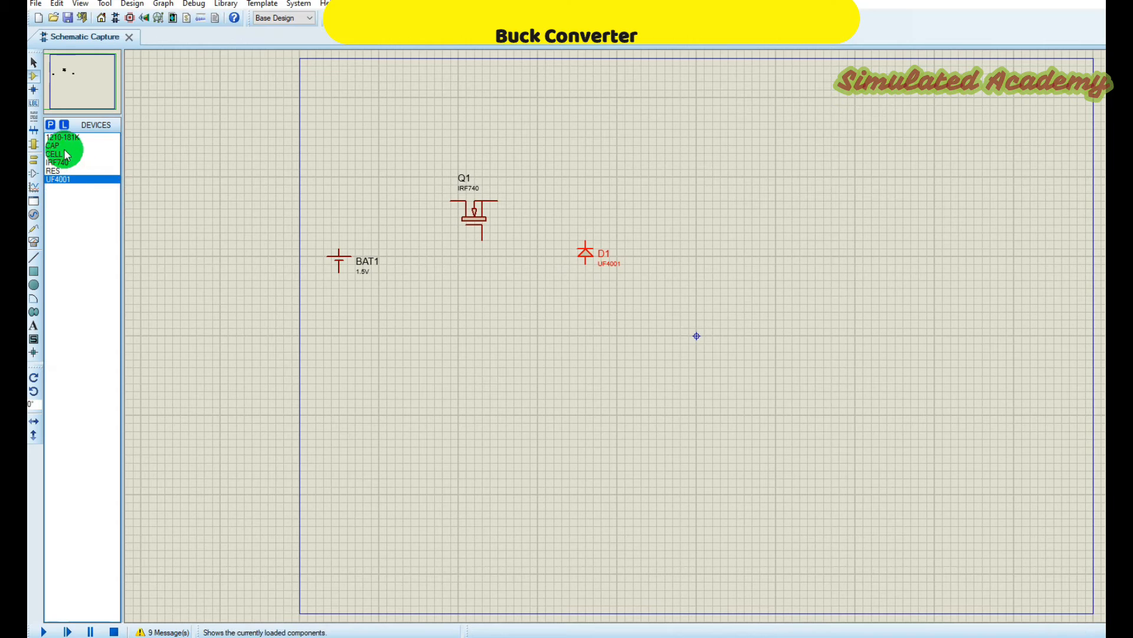
{"action": "mouse_move", "coordinate": [59, 162]}
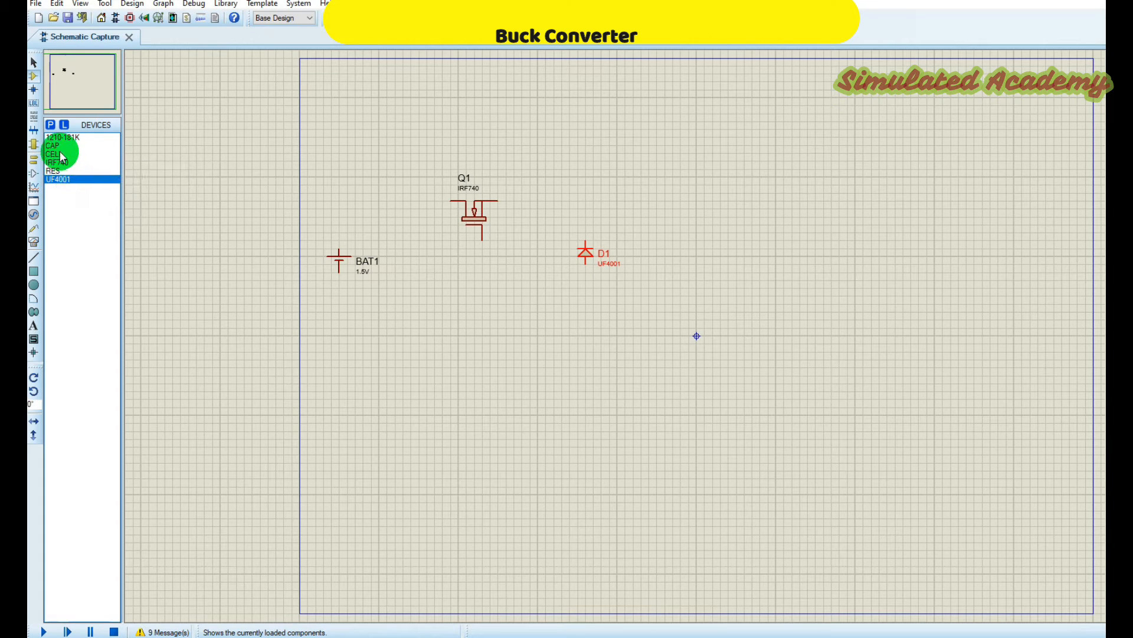
{"action": "left_click", "coordinate": [62, 136]}
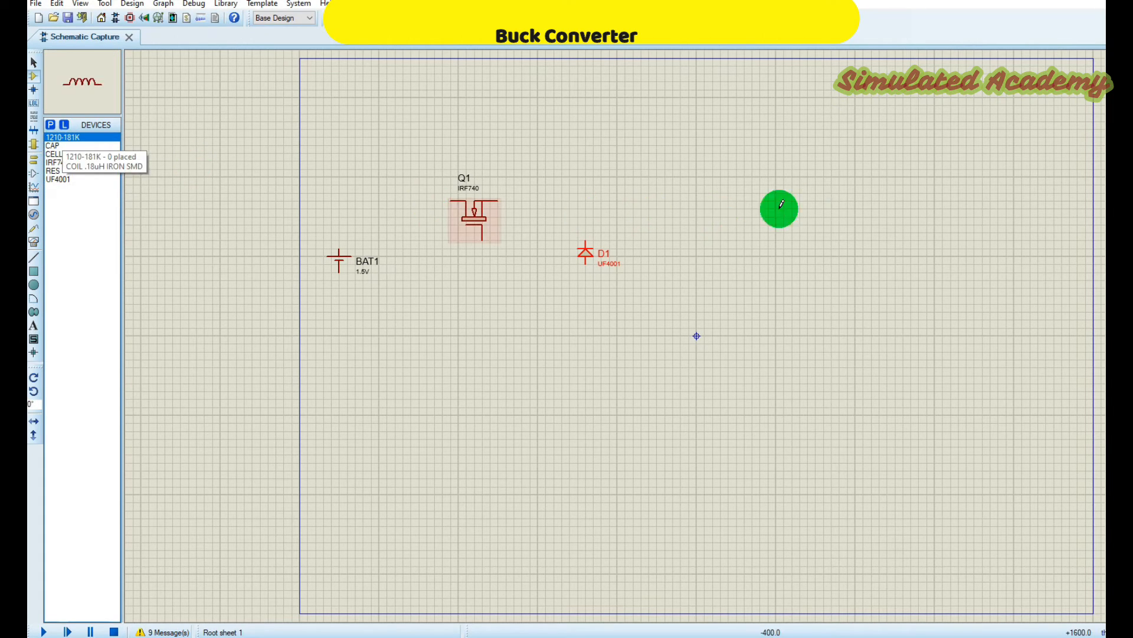
Place inductor L1, capacitor C1 and resistor R1 upright to the right of the diode
{"action": "left_click", "coordinate": [750, 211]}
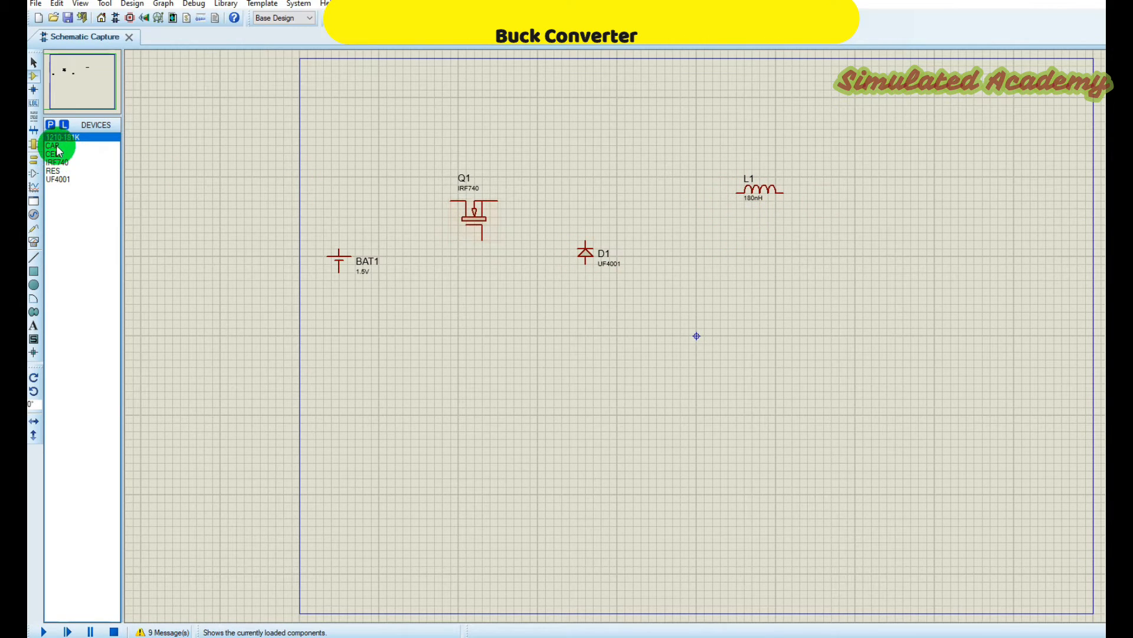
{"action": "right_click", "coordinate": [889, 242]}
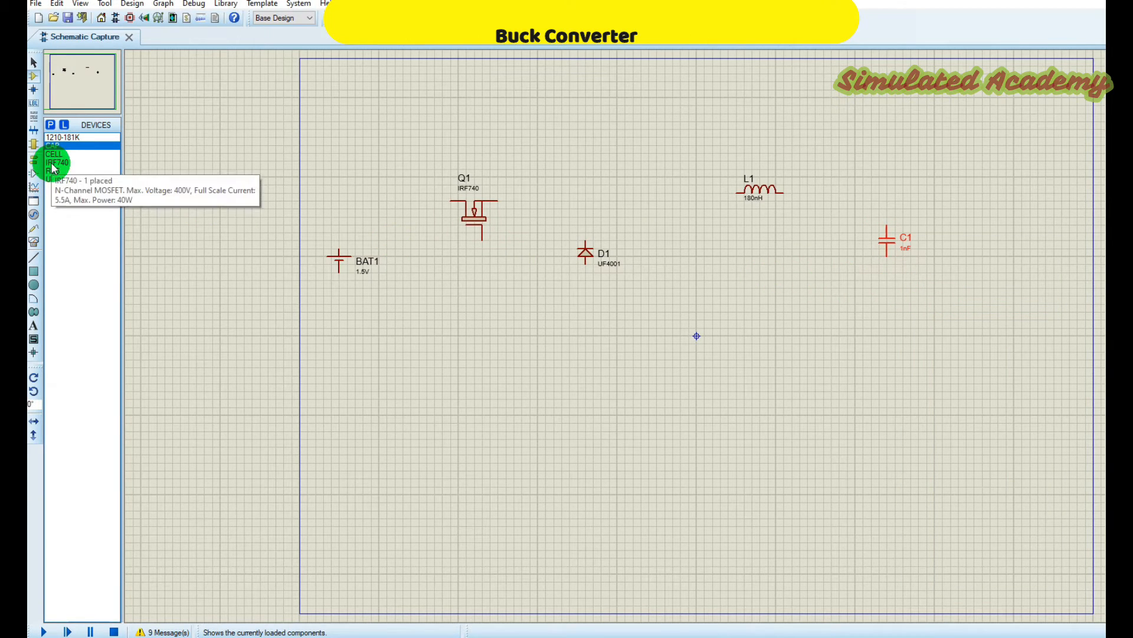
{"action": "left_click", "coordinate": [54, 171]}
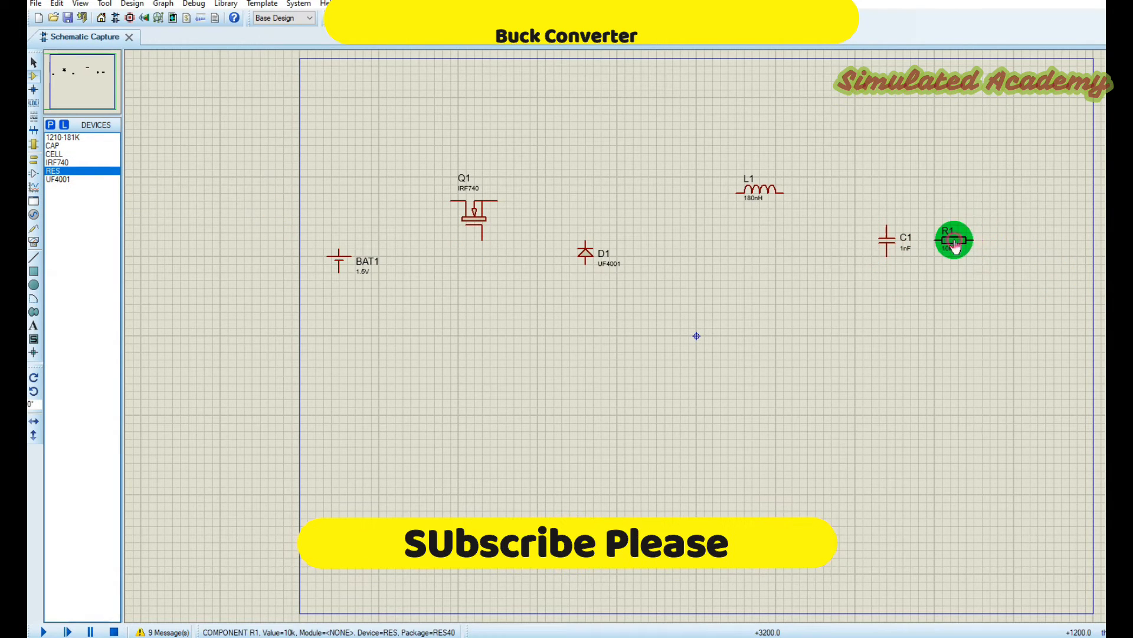
{"action": "right_click", "coordinate": [956, 239]}
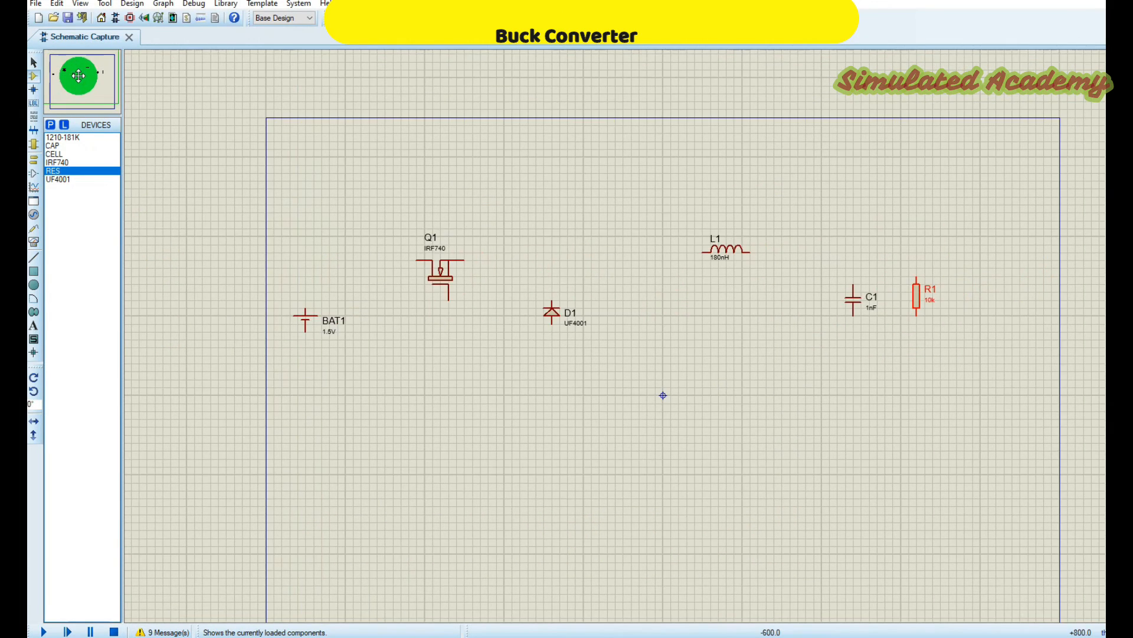
Wire BAT1, Q1, L1, C1 and R1 together with a return rail
{"action": "scroll", "scroll_direction": "down", "scroll_amount": 3}
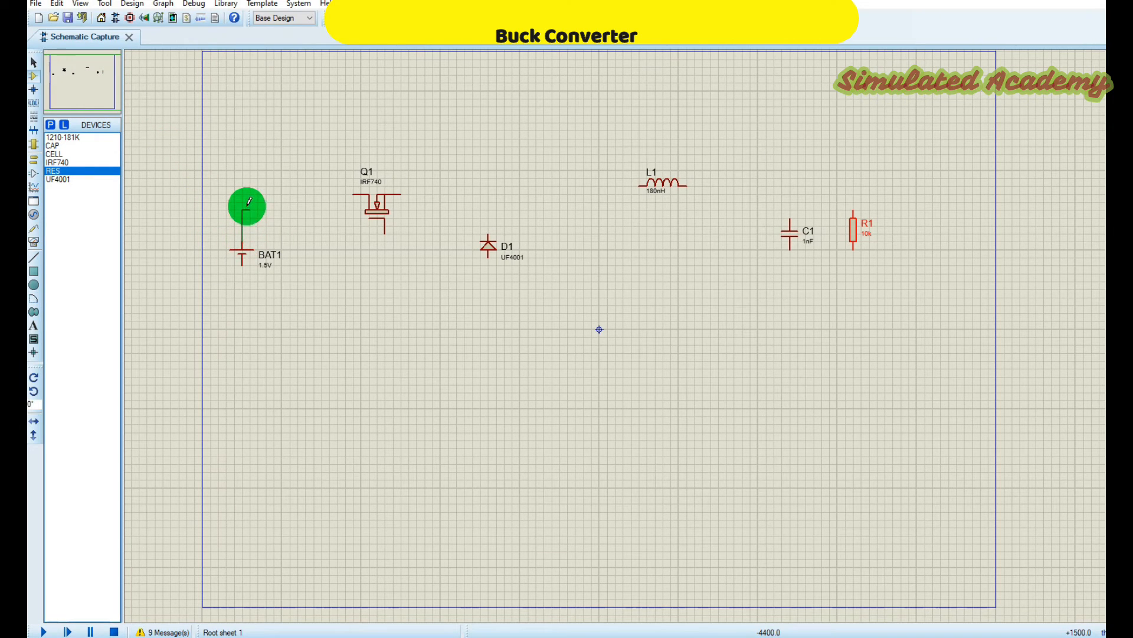
{"action": "left_click_drag", "start_coordinate": [247, 196], "coordinate": [354, 195]}
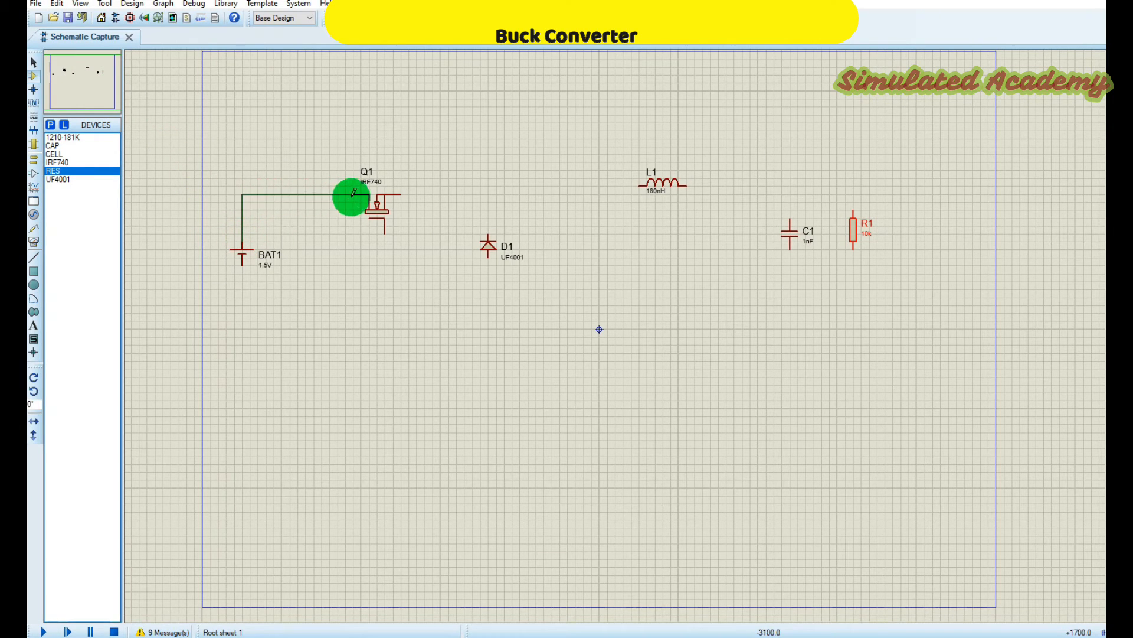
{"action": "left_click", "coordinate": [239, 260]}
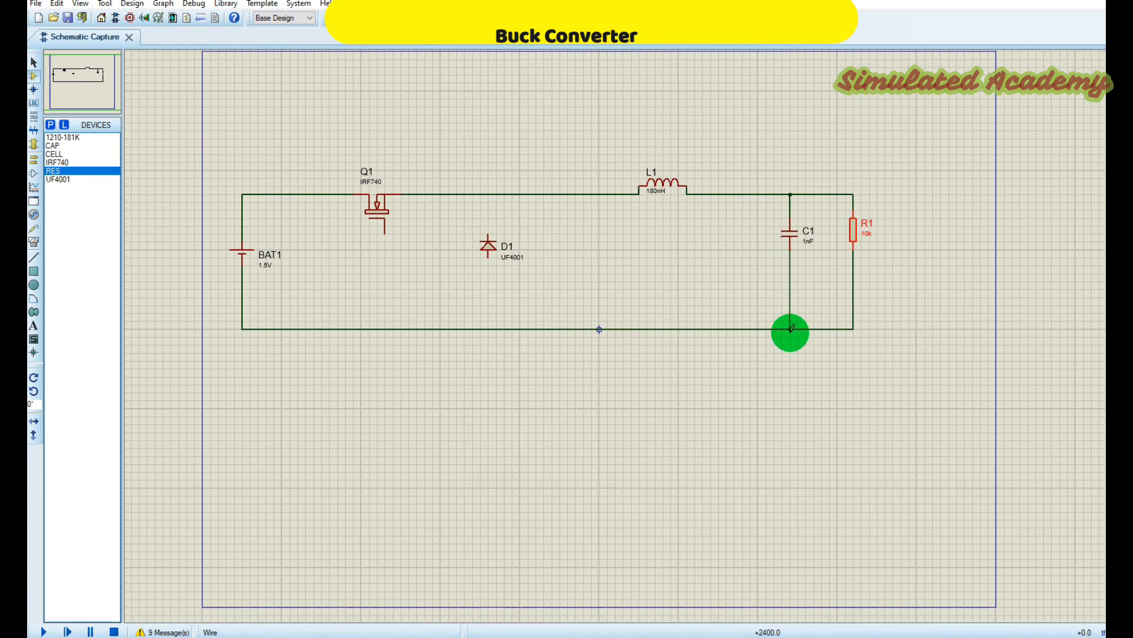
{"action": "mouse_move", "coordinate": [488, 267]}
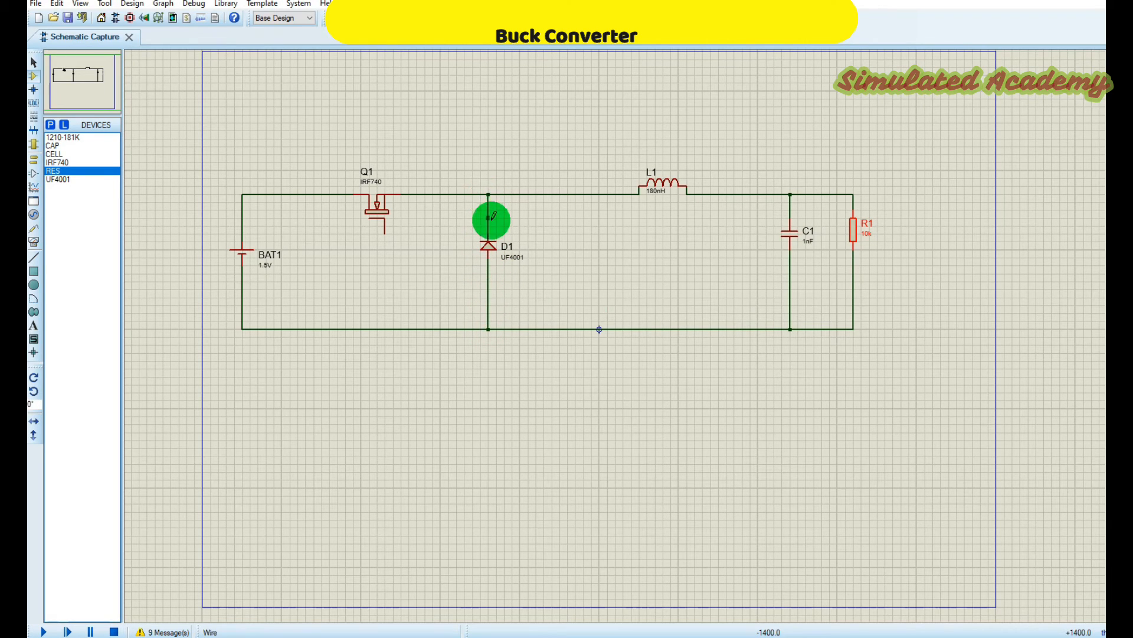
{"action": "mouse_move", "coordinate": [33, 232]}
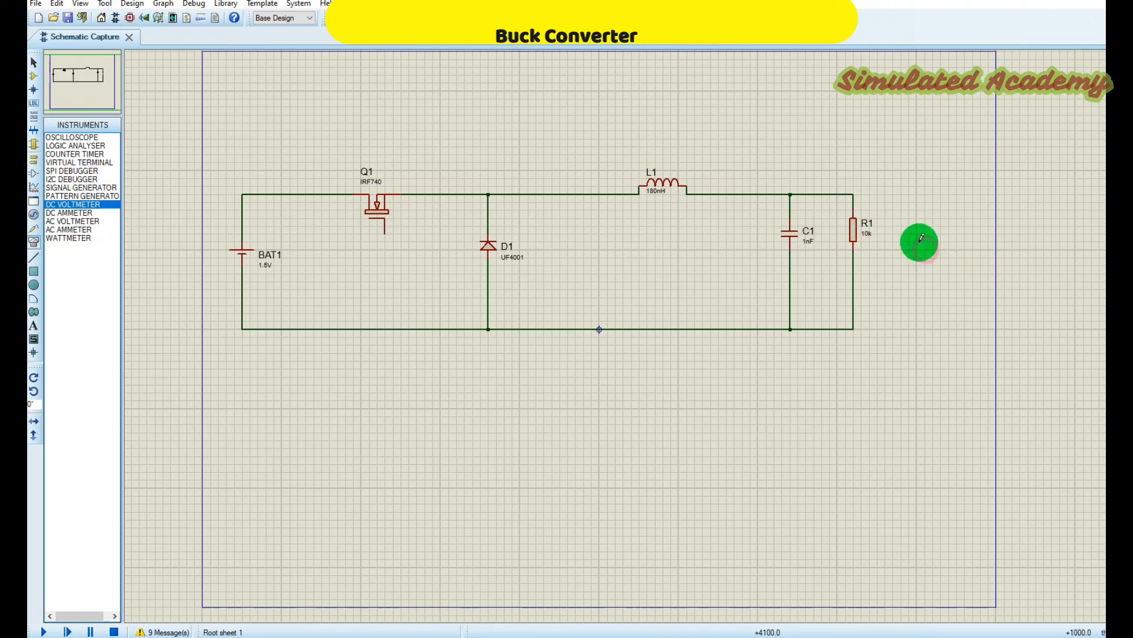
Place a DC voltmeter across R1 and a ground terminal below D1
{"action": "left_click", "coordinate": [933, 249]}
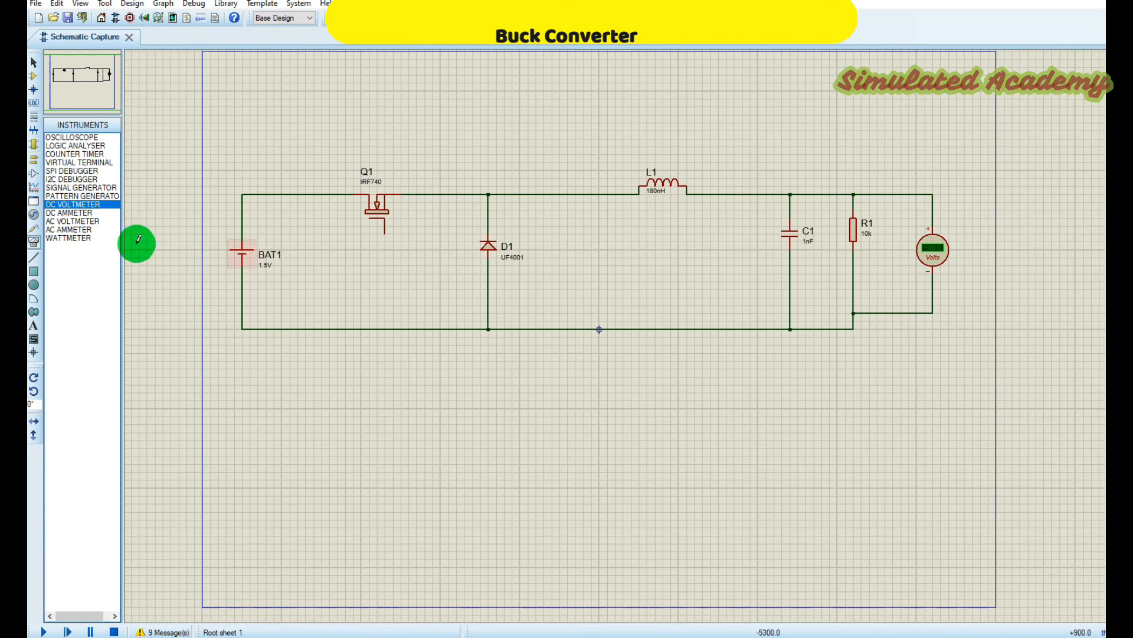
{"action": "left_click", "coordinate": [28, 114]}
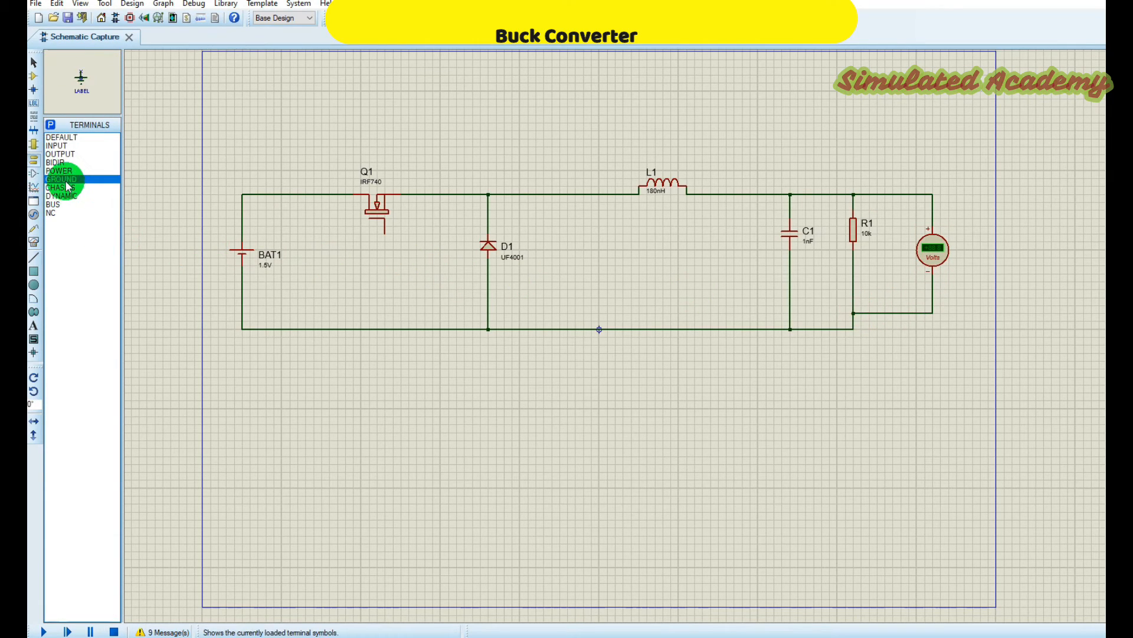
{"action": "left_click", "coordinate": [61, 178]}
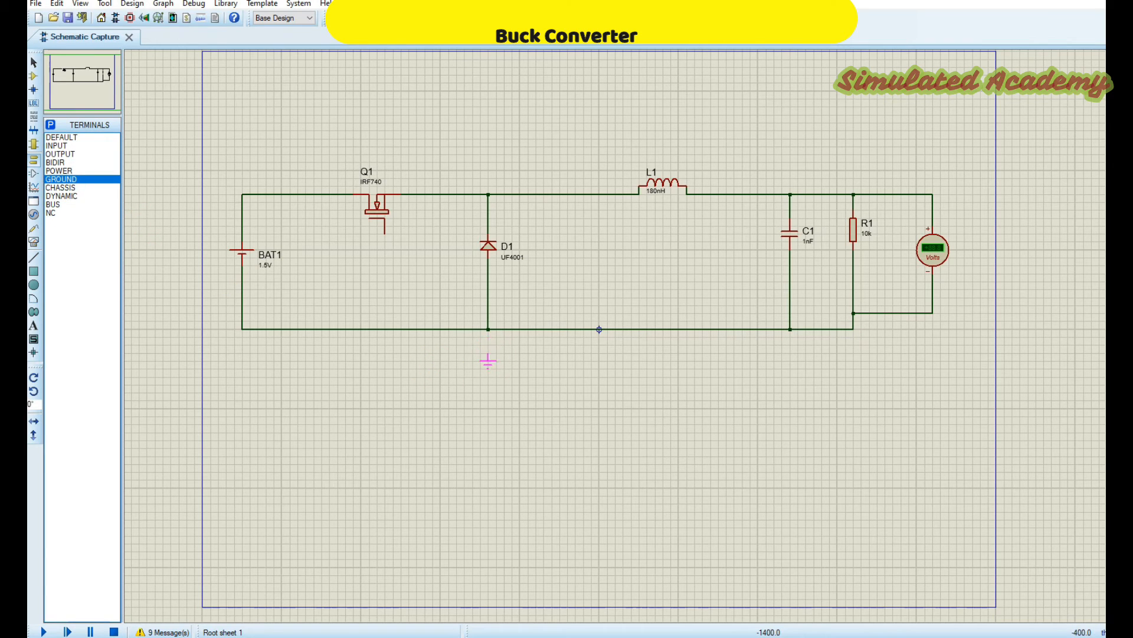
{"action": "left_click", "coordinate": [488, 331]}
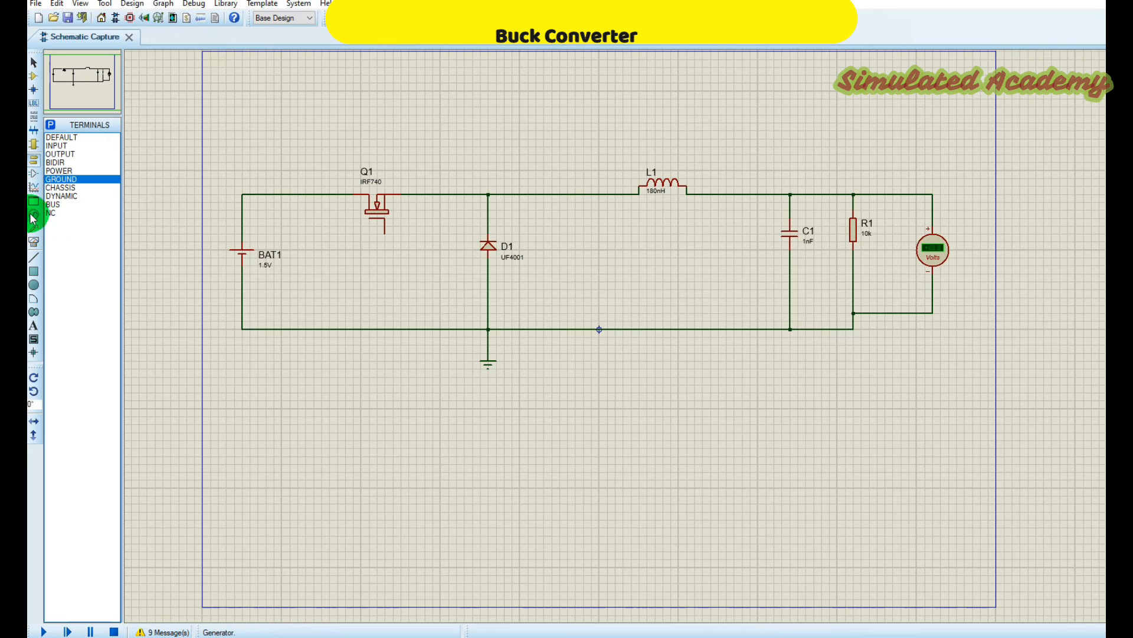
Place a pulse generator on Q1's gate and start editing the battery voltage
{"action": "left_click", "coordinate": [29, 217]}
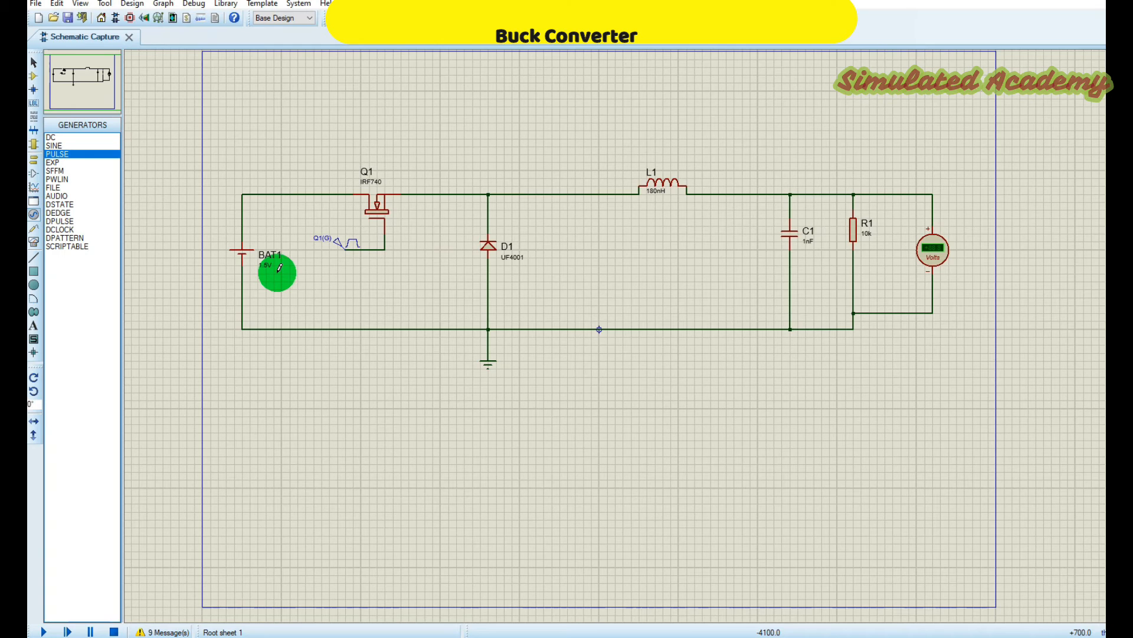
{"action": "double_click", "coordinate": [275, 274]}
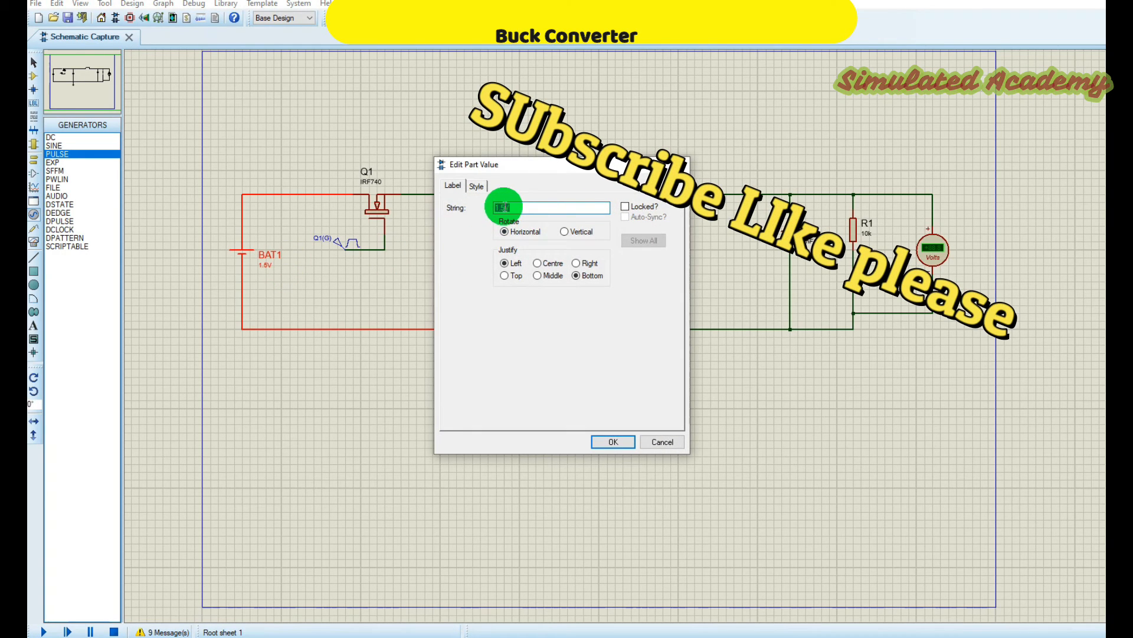
Set the battery to 24 and inductor L1 to 98u
{"action": "left_click", "coordinate": [612, 442]}
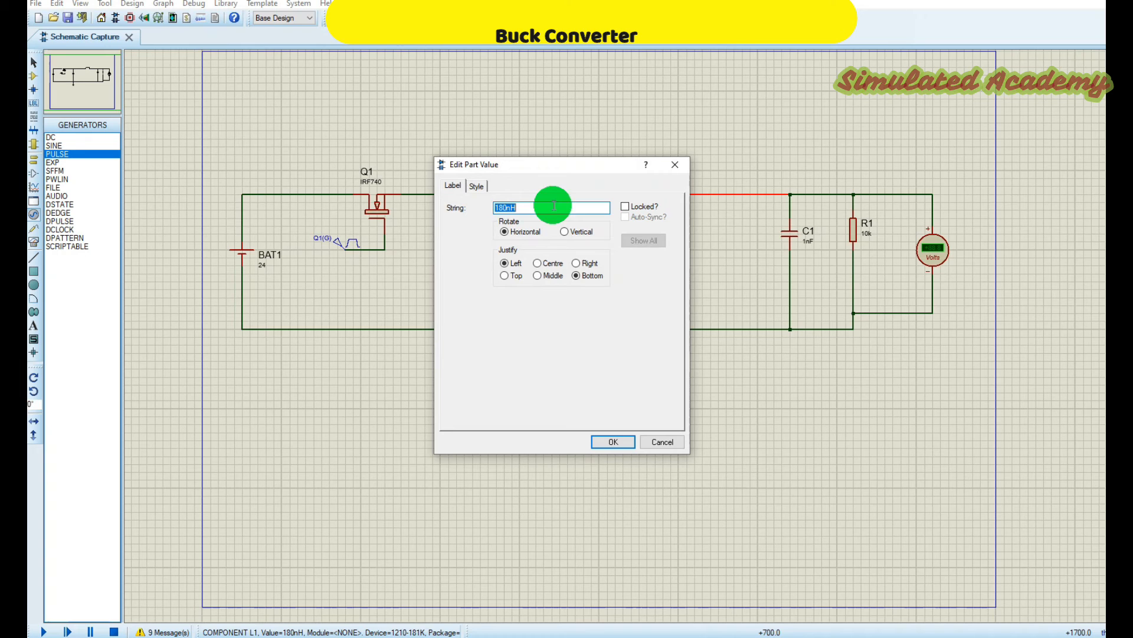
{"action": "type", "text": "98u"}
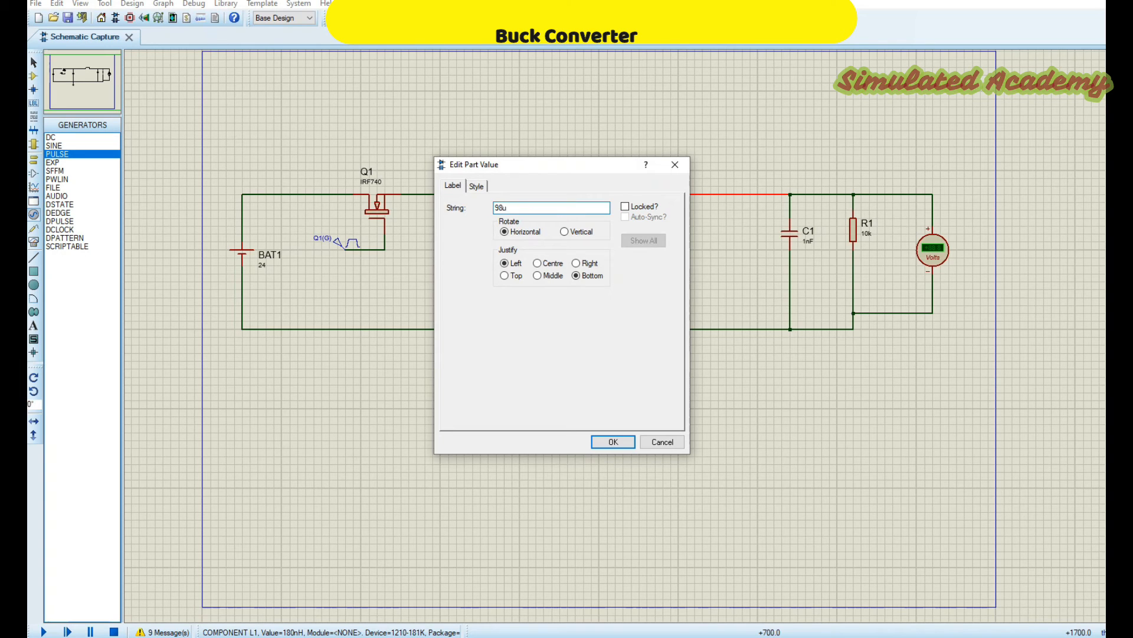
{"action": "left_click", "coordinate": [611, 442]}
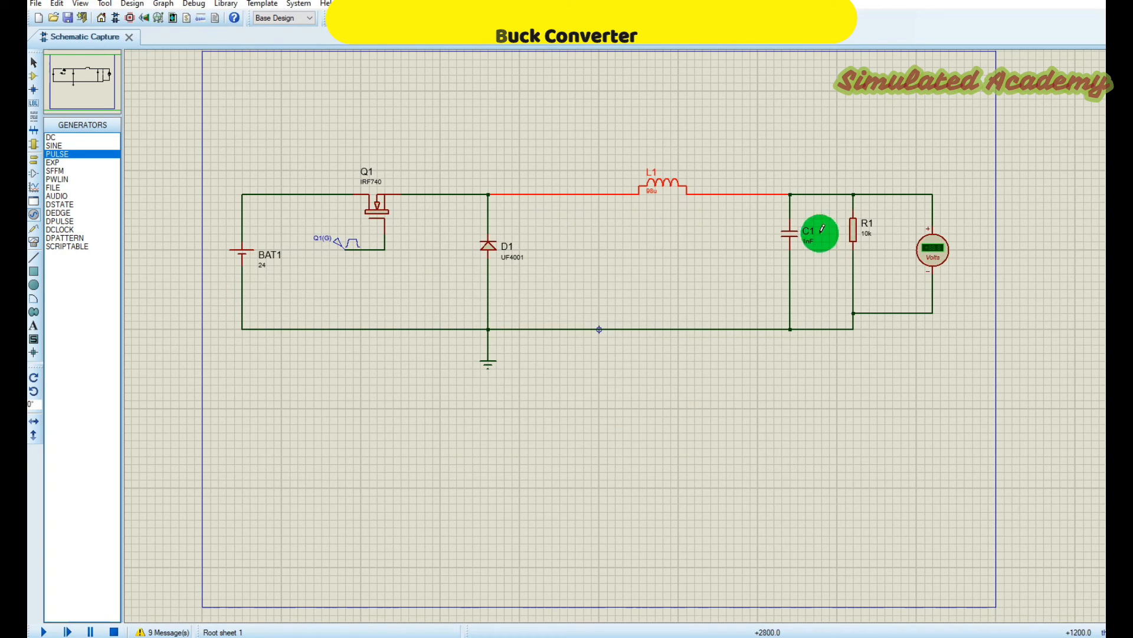
Set capacitor C1 to 100uF and resistor R1 to 1k
{"action": "double_click", "coordinate": [818, 234]}
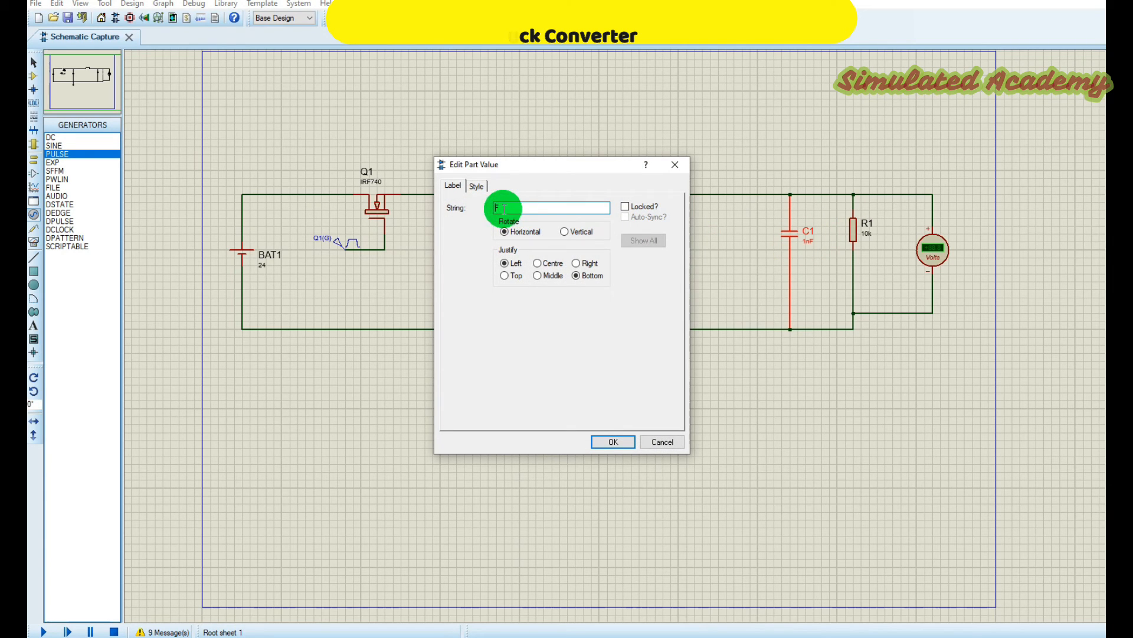
{"action": "type", "text": "100uF"}
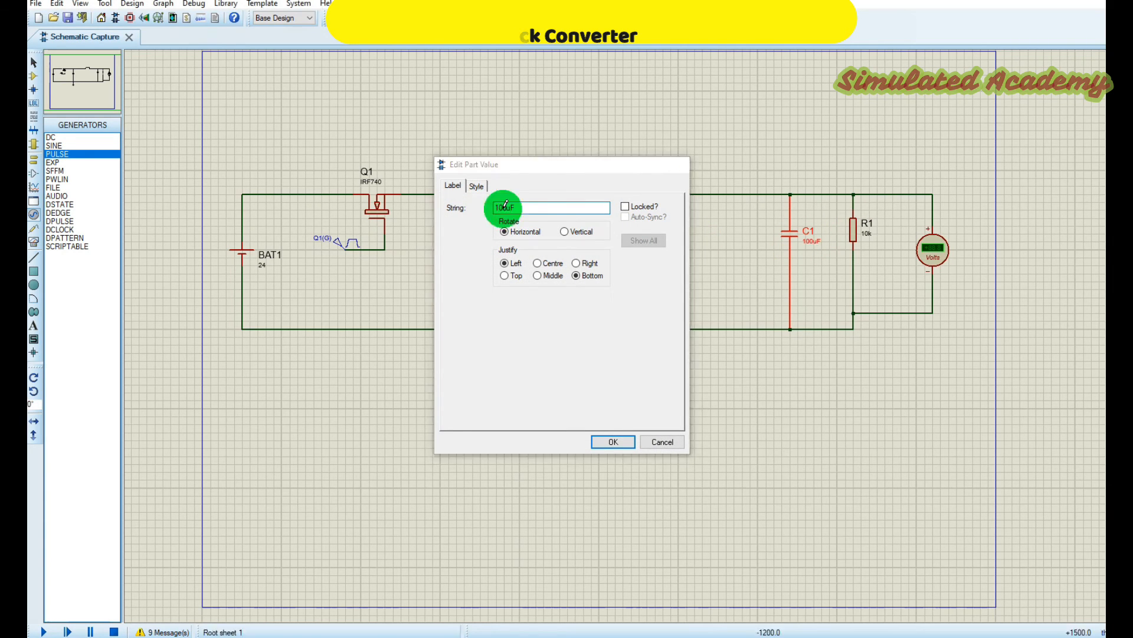
{"action": "left_click", "coordinate": [612, 442]}
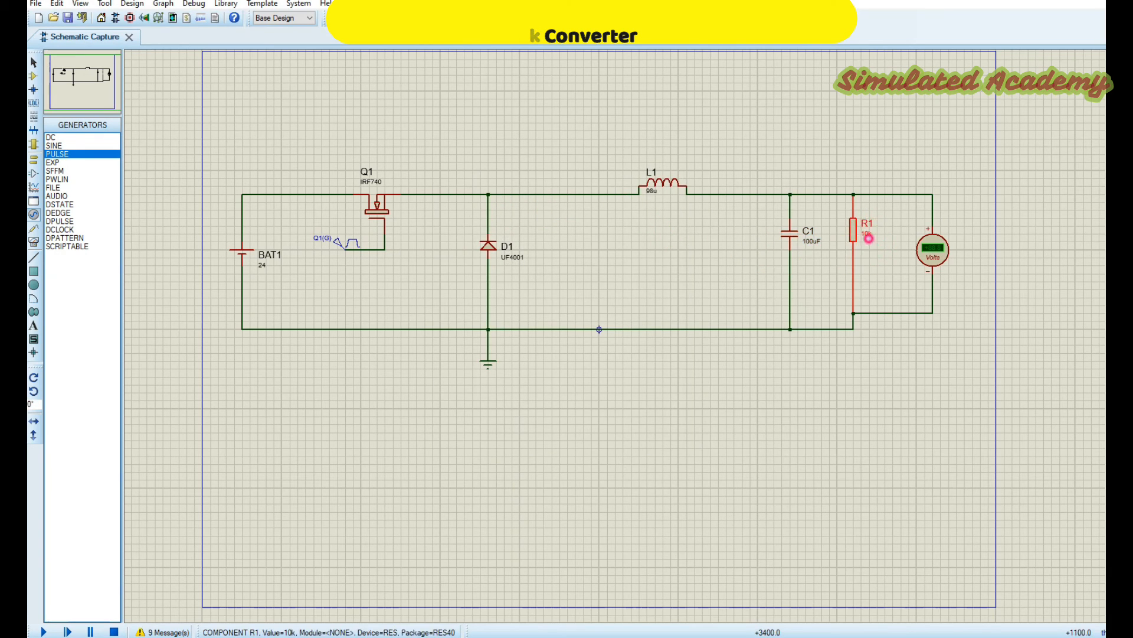
{"action": "double_click", "coordinate": [869, 235]}
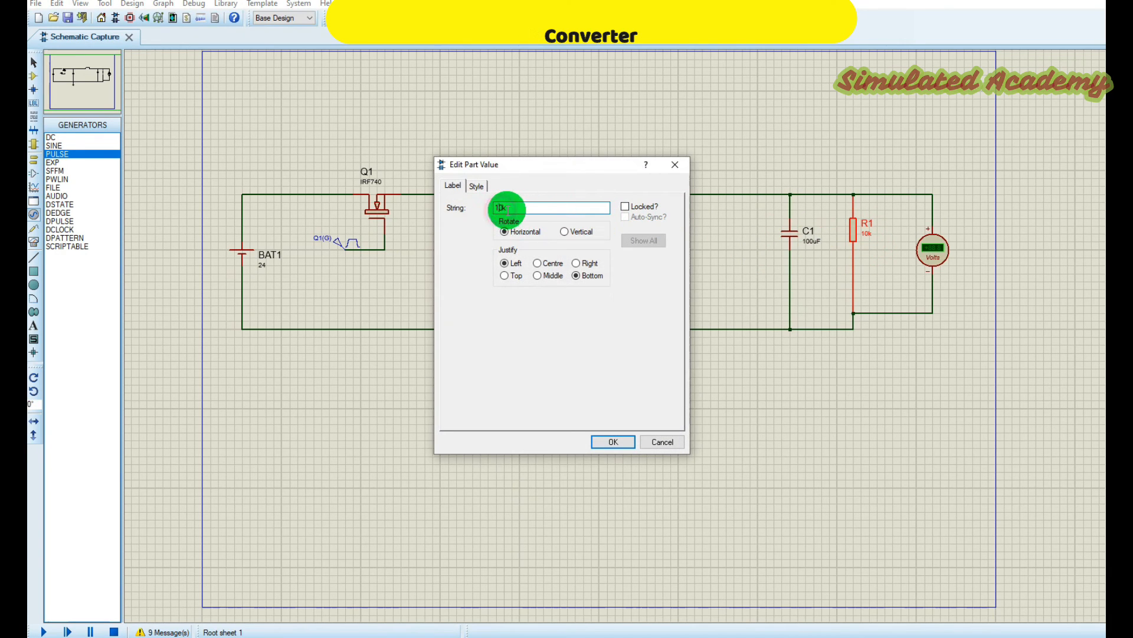
{"action": "left_click", "coordinate": [611, 442]}
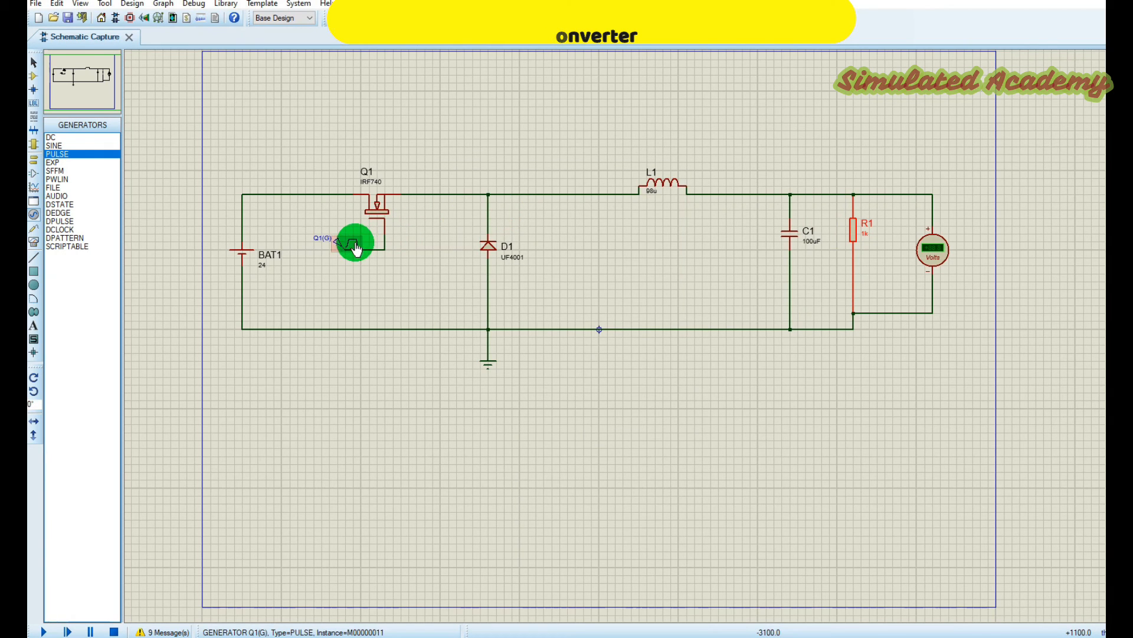
Set the gate pulse generator to a 15 V high level and pulse width, then run the simulation
{"action": "double_click", "coordinate": [355, 242]}
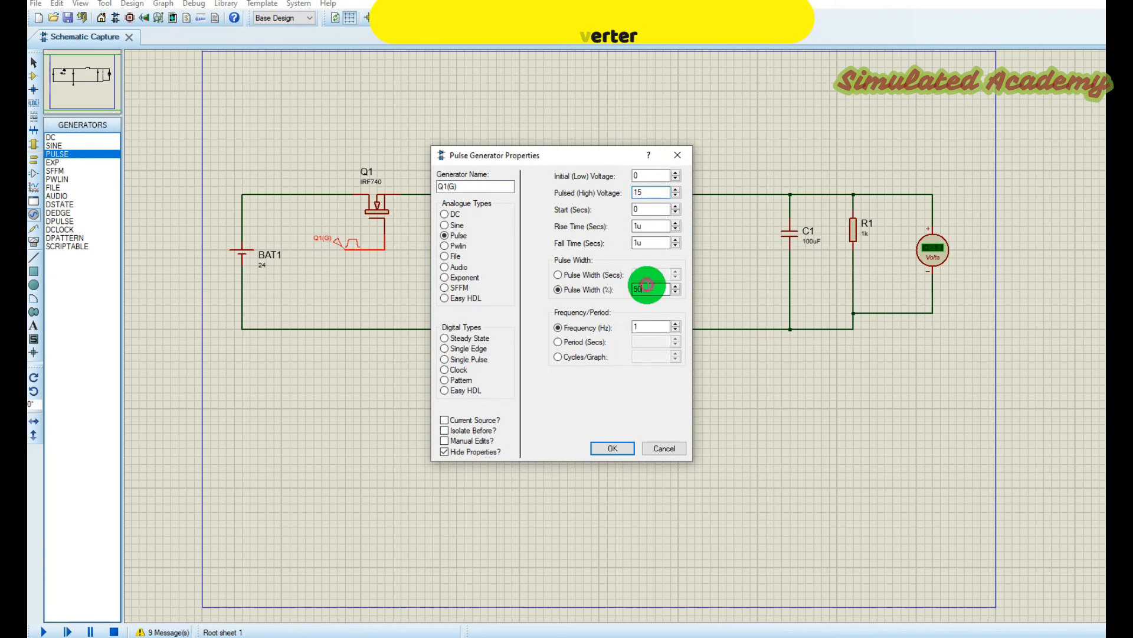
{"action": "type", "text": "414"}
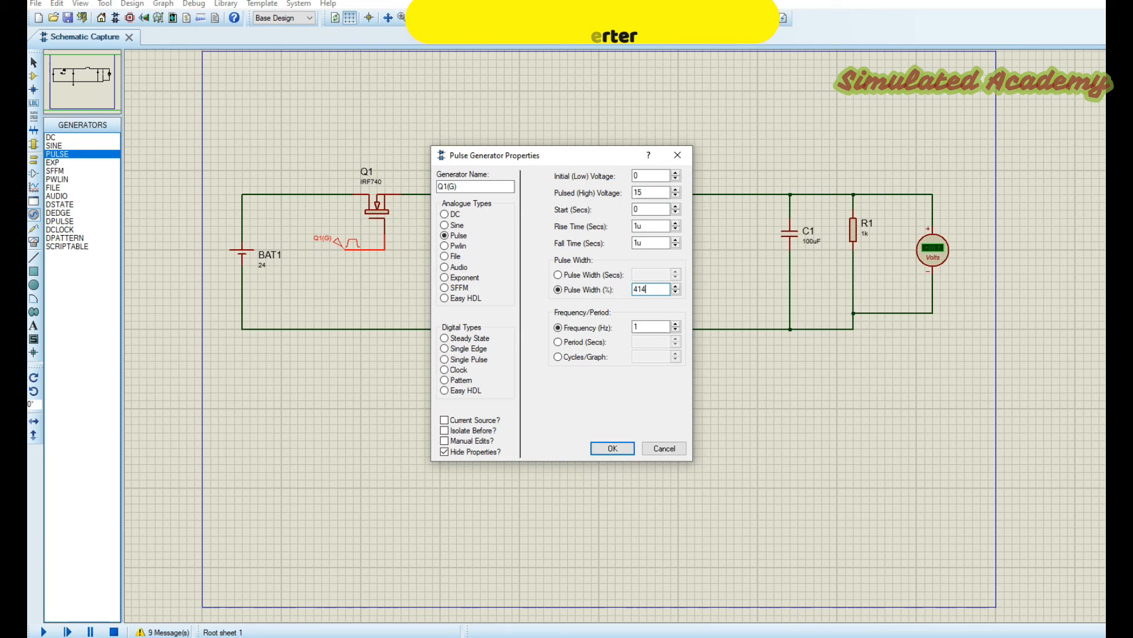
{"action": "key", "text": "Backspace"}
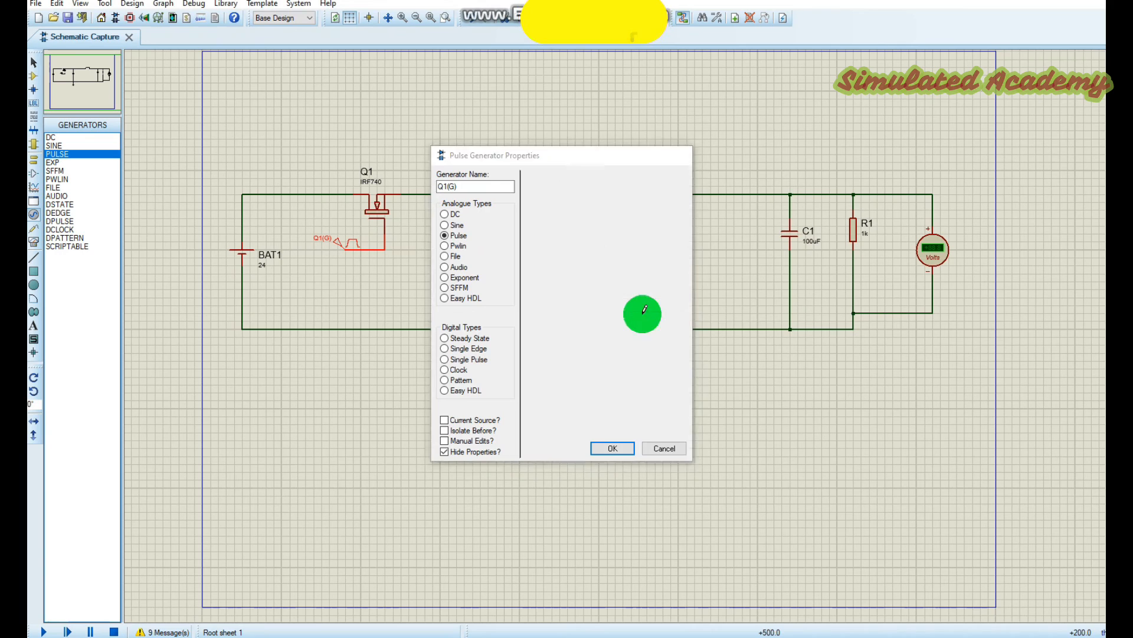
{"action": "left_click", "coordinate": [611, 448]}
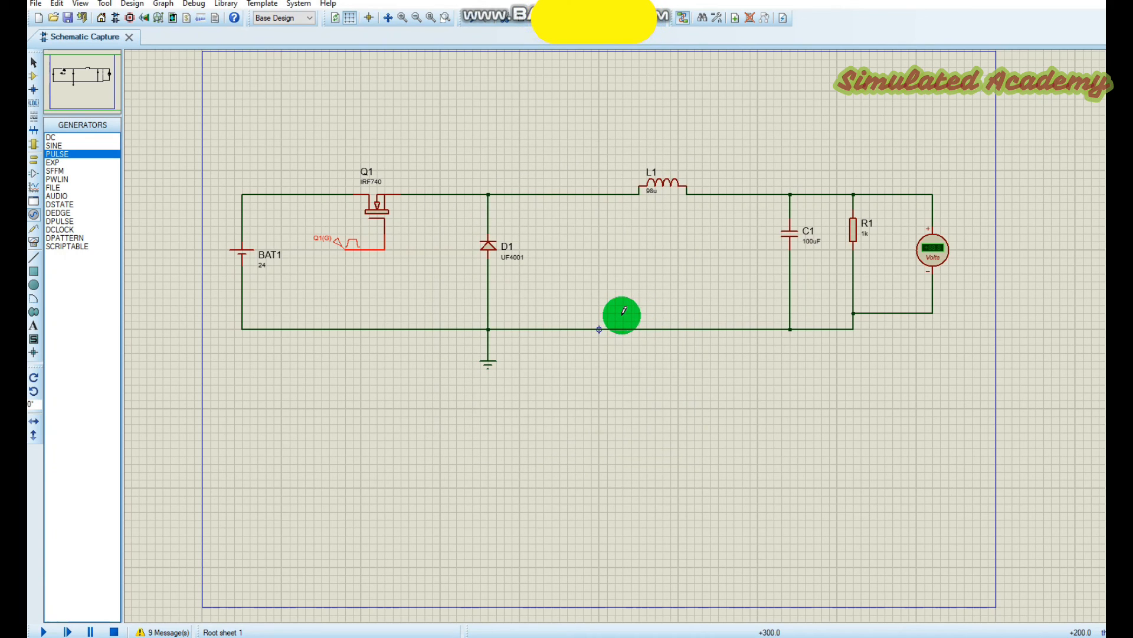
{"action": "mouse_move", "coordinate": [120, 496]}
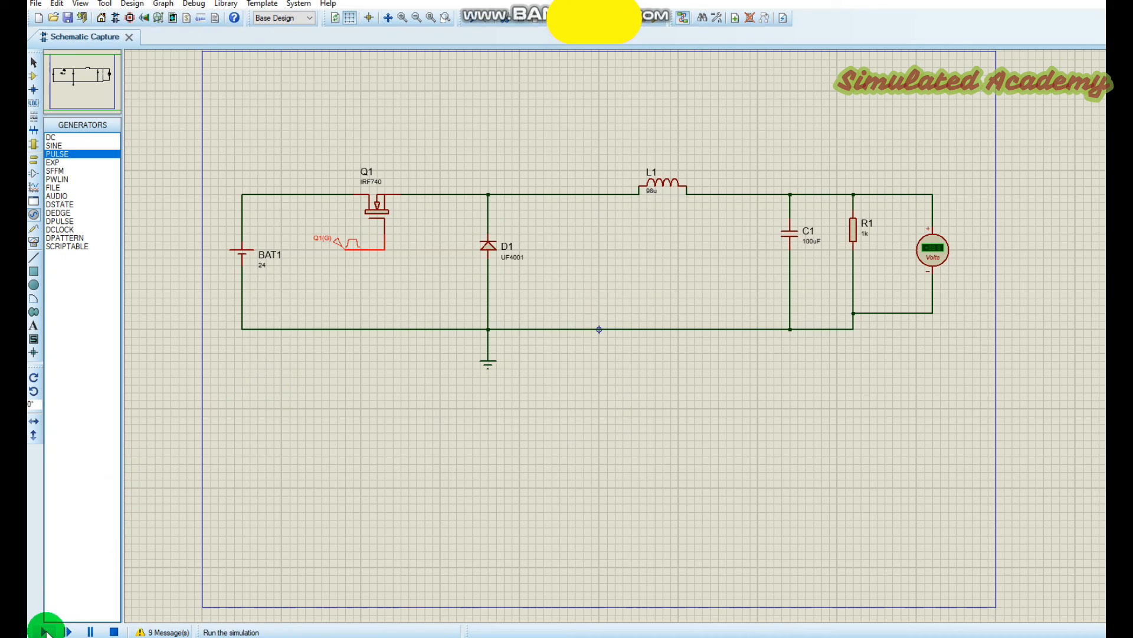
{"action": "left_click", "coordinate": [68, 631]}
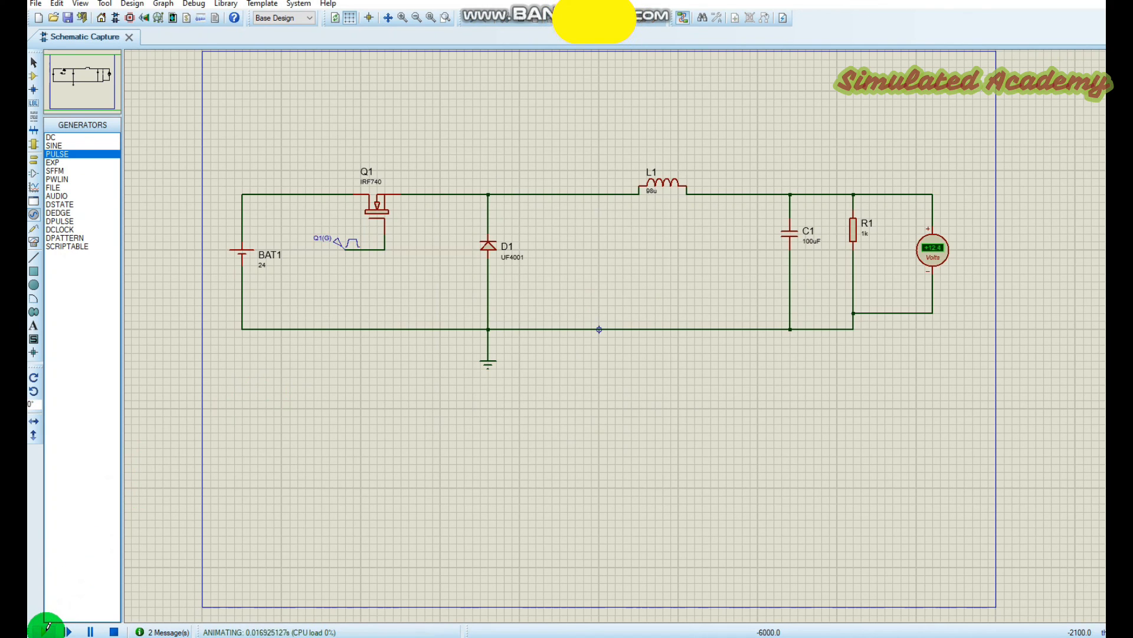